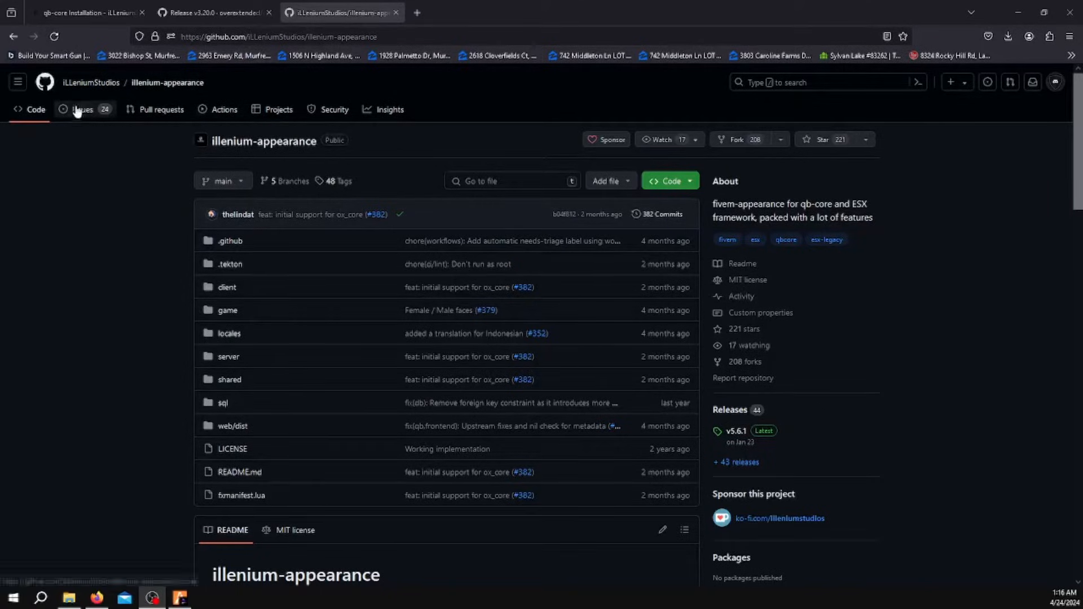
pyautogui.moveTo(175, 157)
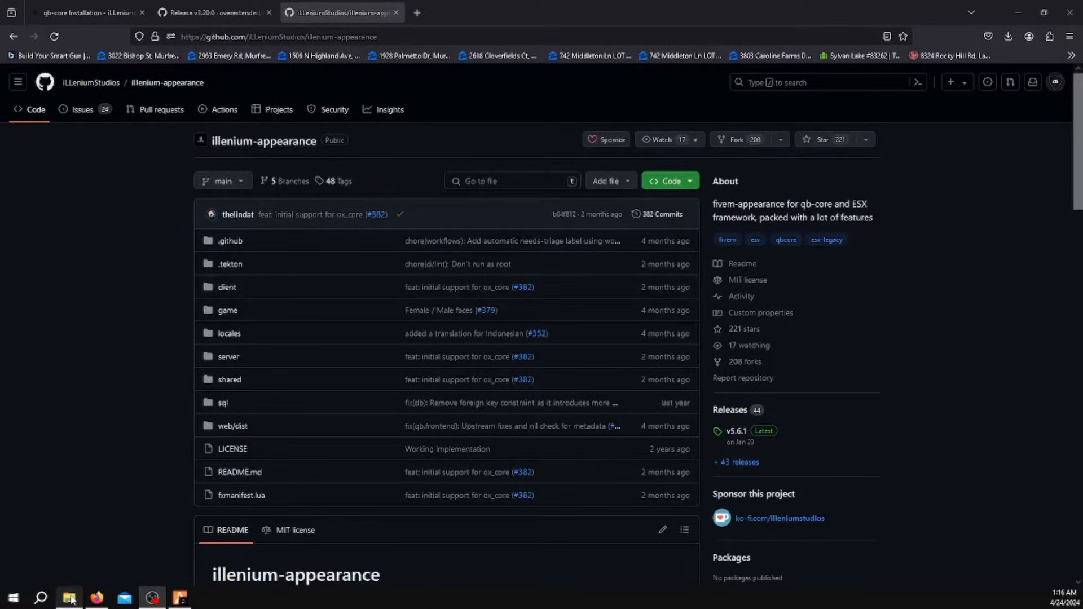
# Open File Explorer and enter the resources folder under txData > Affinity
pyautogui.click(68, 597)
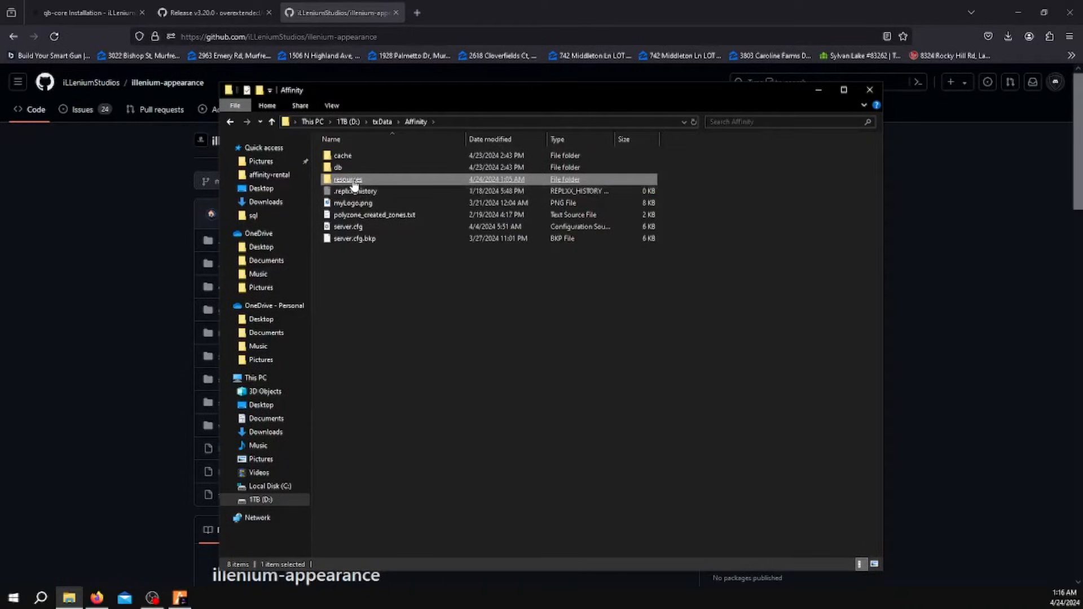
pyautogui.doubleClick(347, 179)
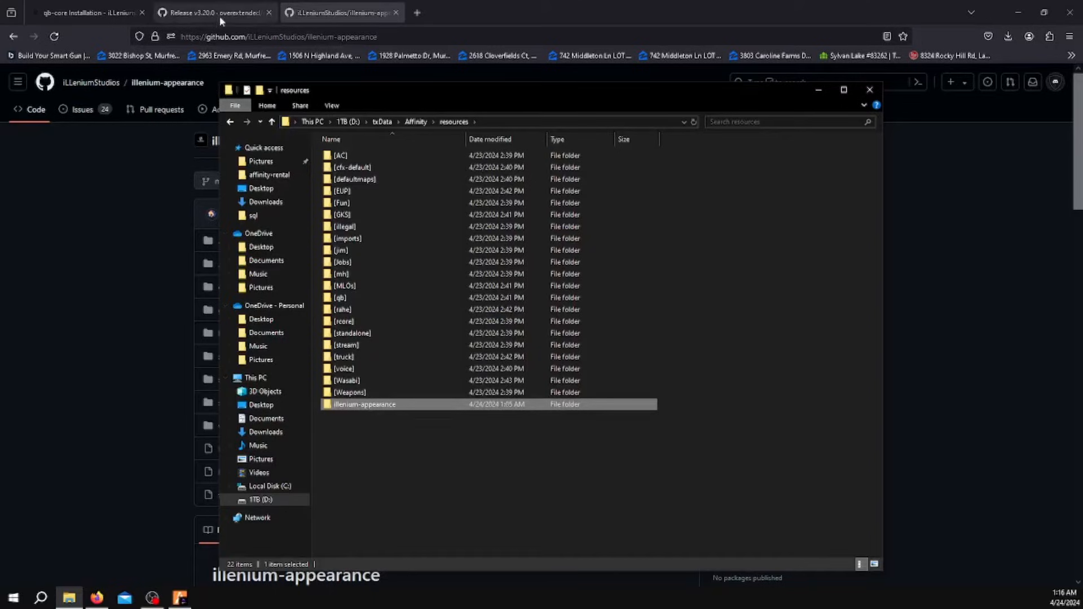
# Show the ox_lib v3.20.0 release assets in Firefox, then open the [standalone] resources folder
pyautogui.click(214, 12)
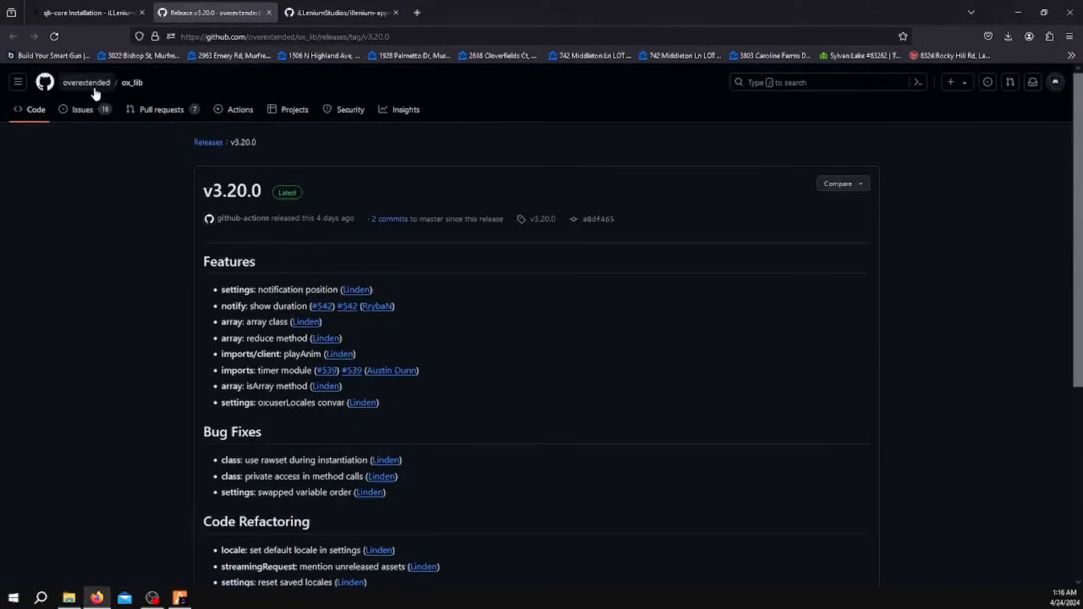
pyautogui.moveTo(132, 82)
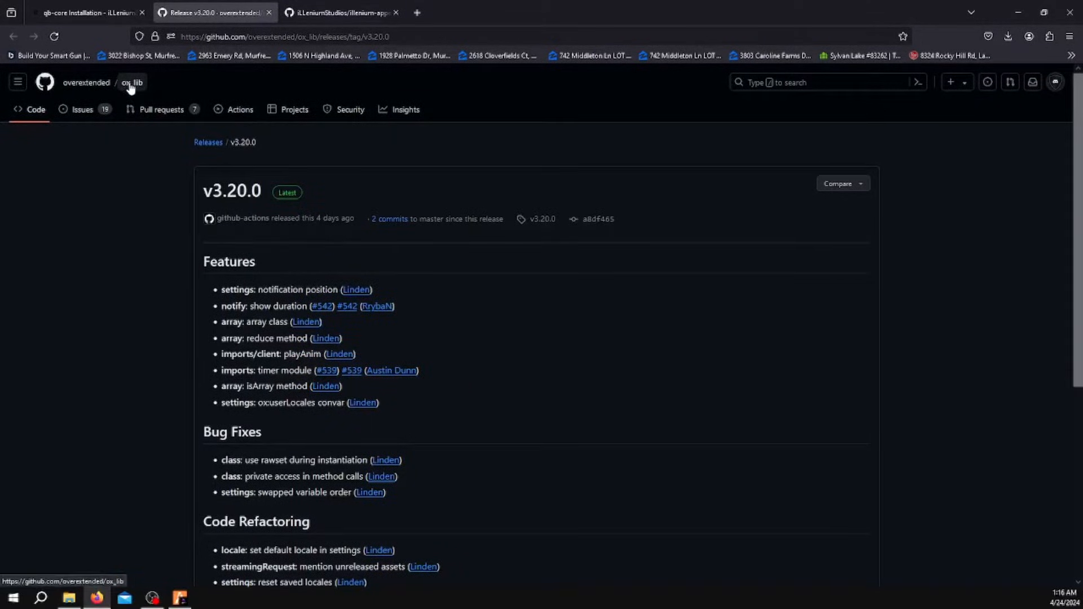
pyautogui.scroll(-3)
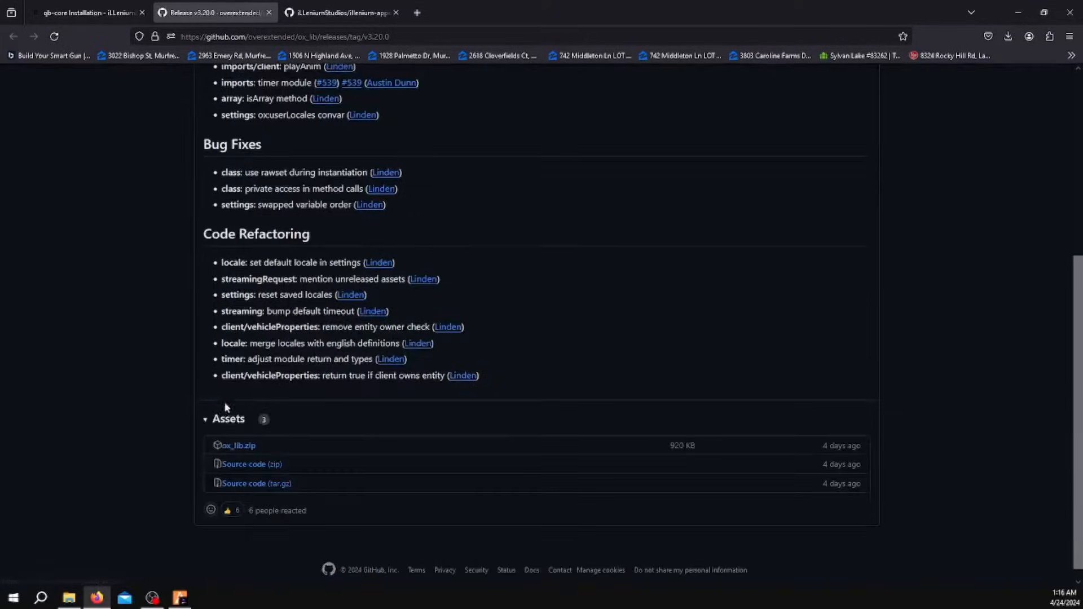
pyautogui.click(67, 598)
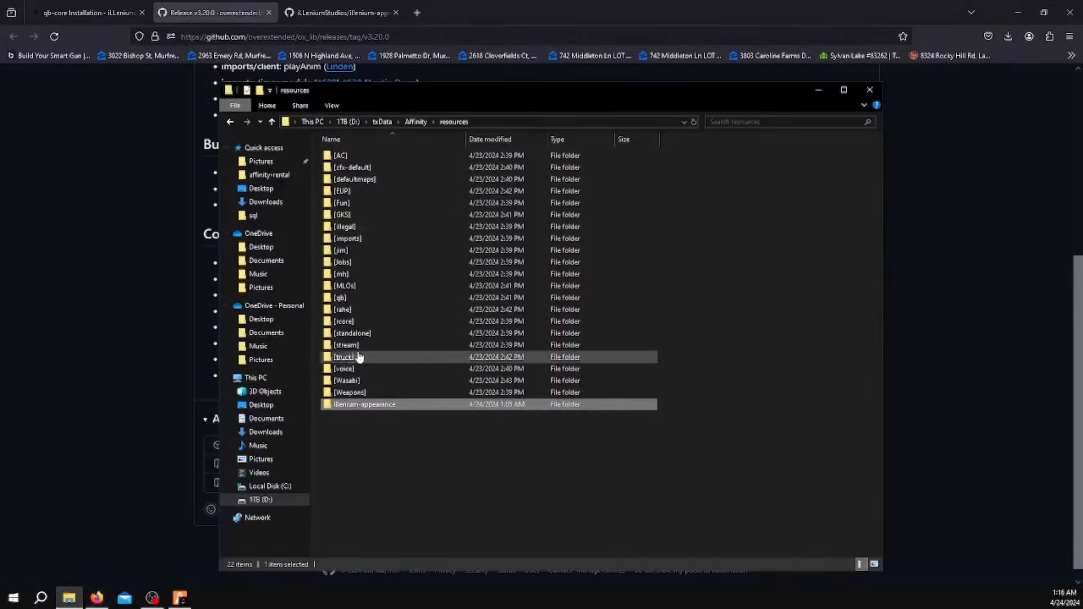
pyautogui.doubleClick(346, 333)
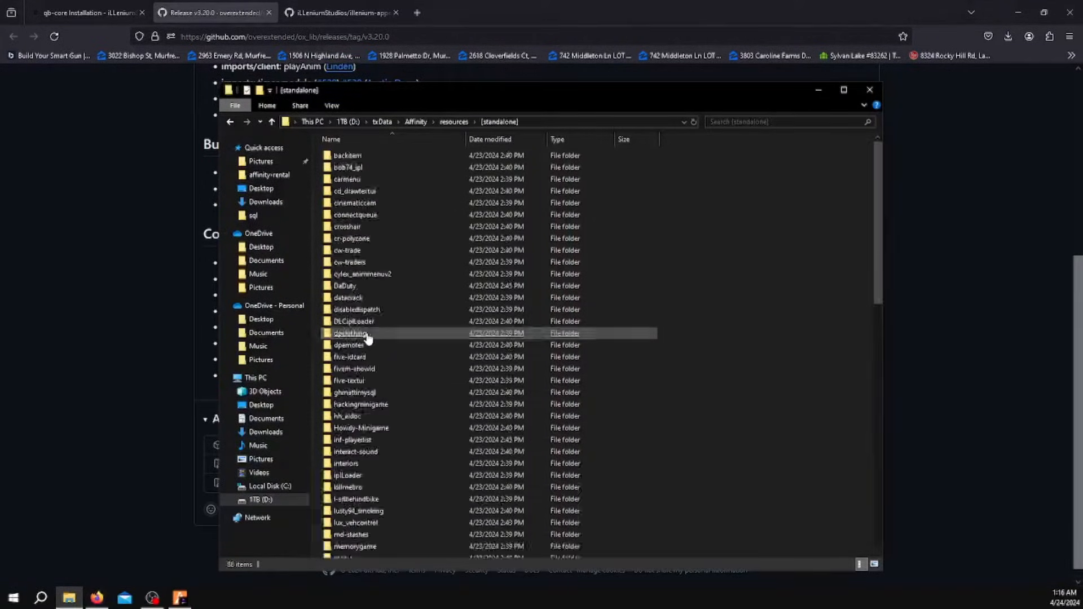
pyautogui.scroll(-3)
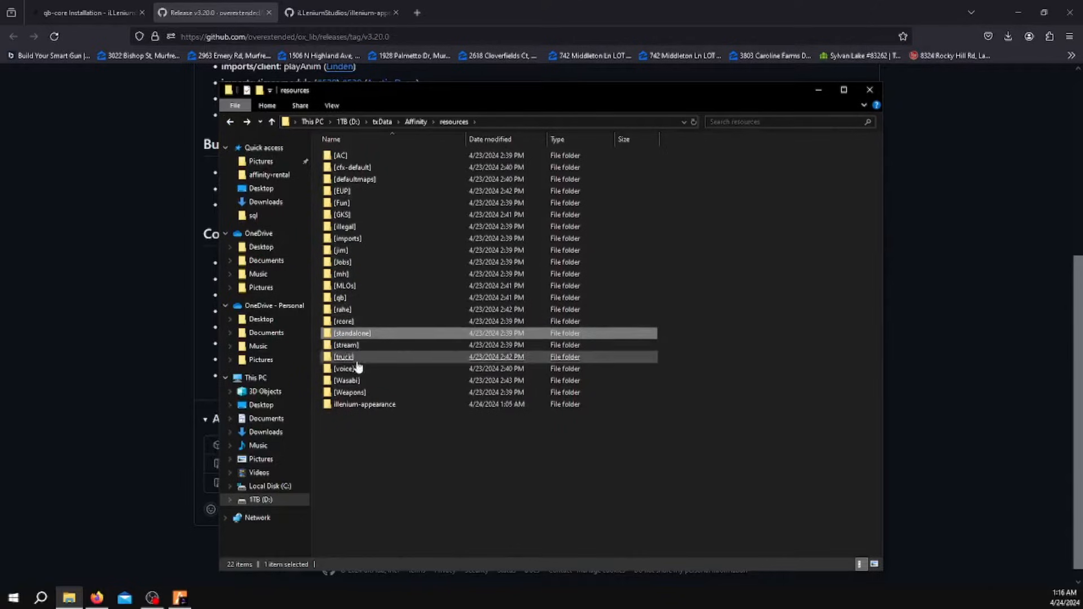
# Open illenium-appearance and then its sql folder to list the four SQL files
pyautogui.click(364, 404)
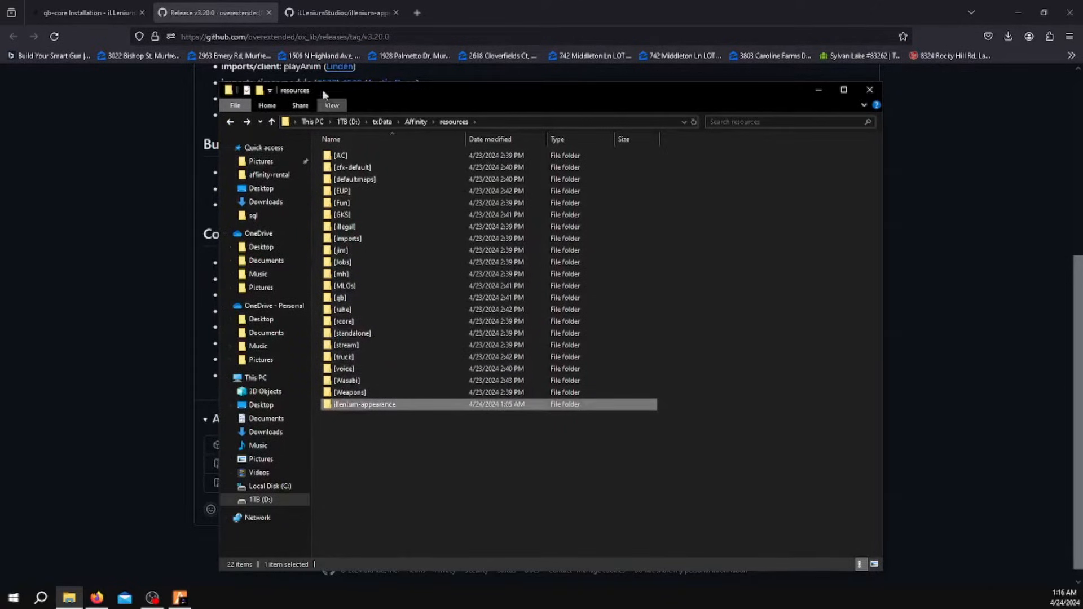
pyautogui.doubleClick(364, 404)
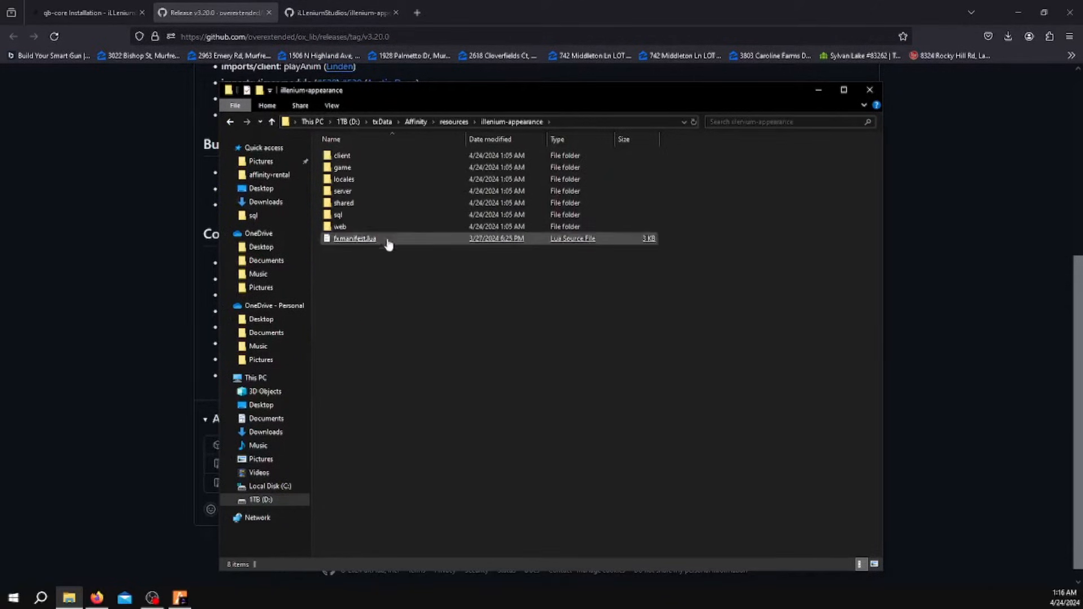
pyautogui.doubleClick(338, 215)
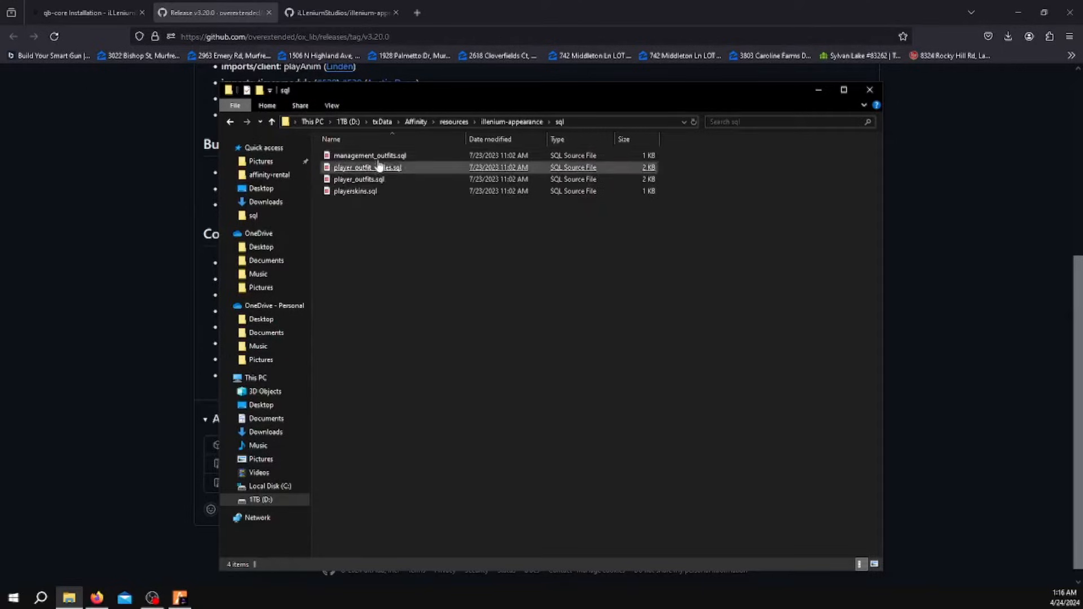
pyautogui.moveTo(358, 180)
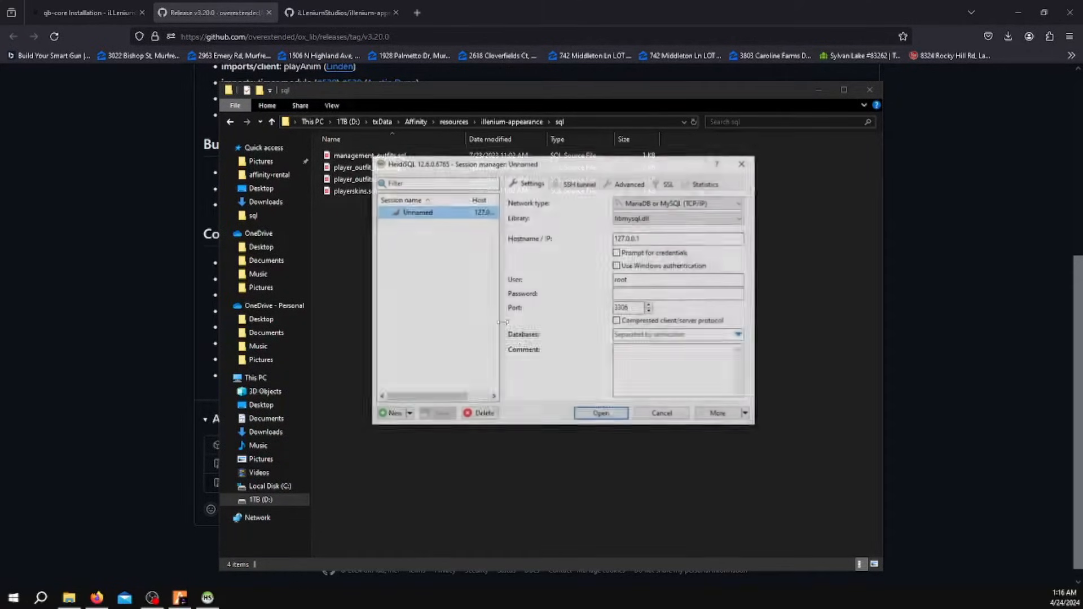
# Connect to the local database server and scroll the table tree to the outfits tables
pyautogui.click(600, 413)
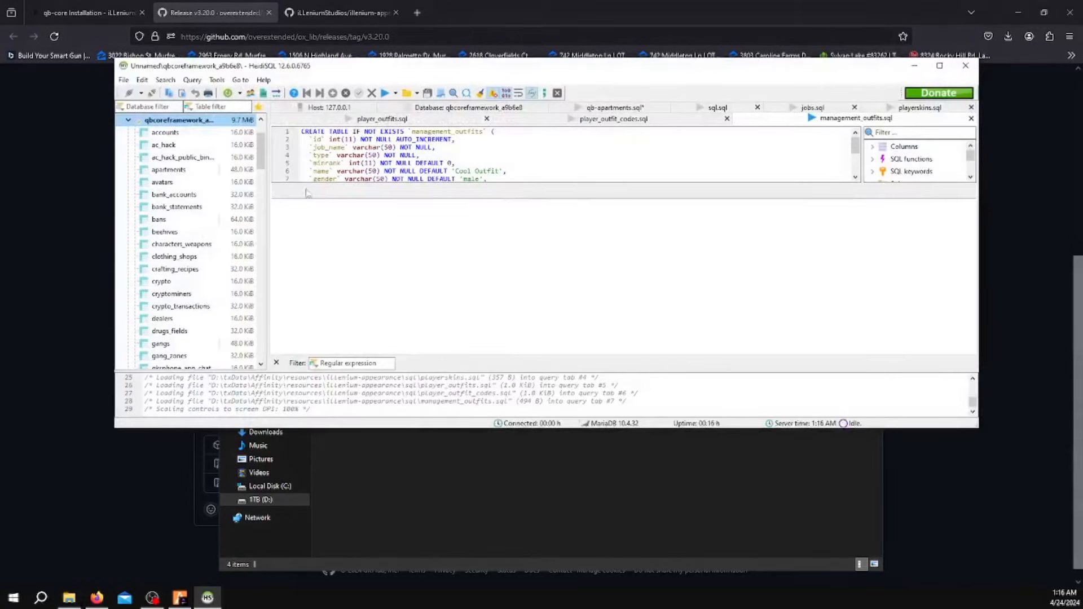
pyautogui.scroll(-3)
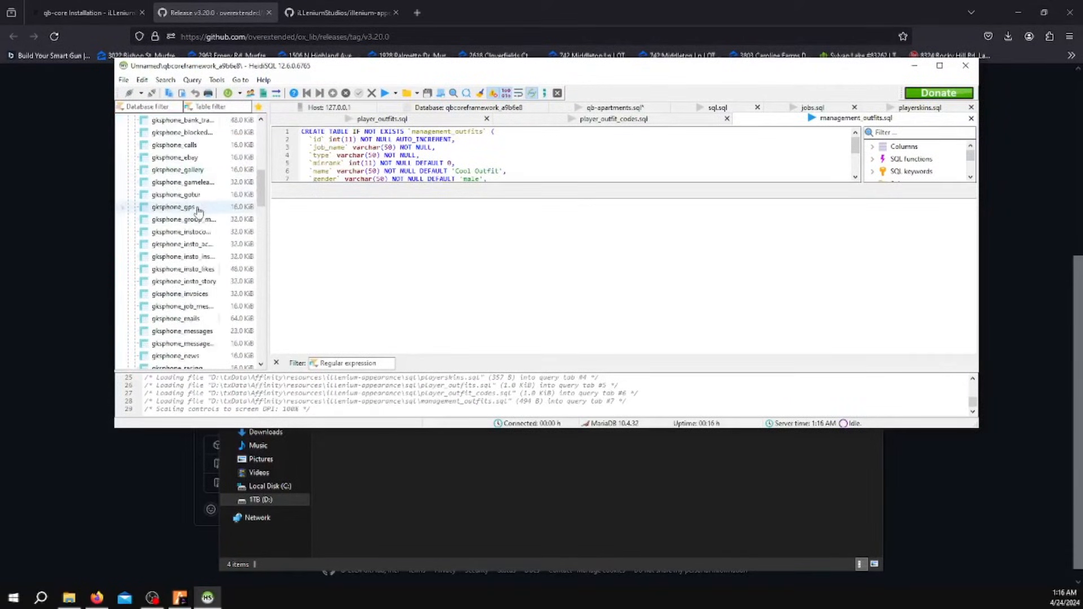
pyautogui.scroll(-3)
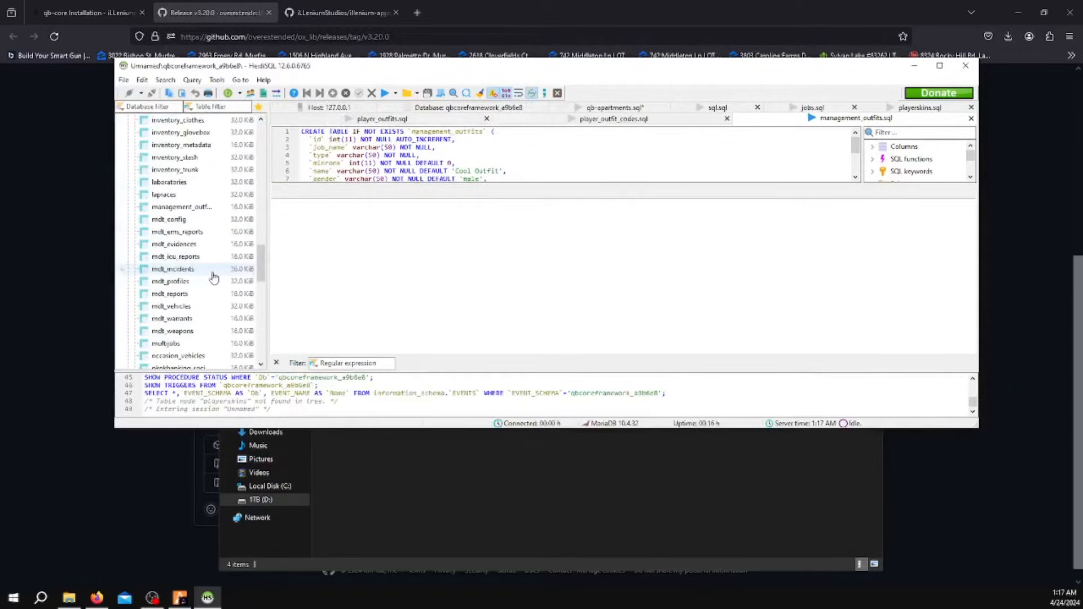
pyautogui.scroll(-3)
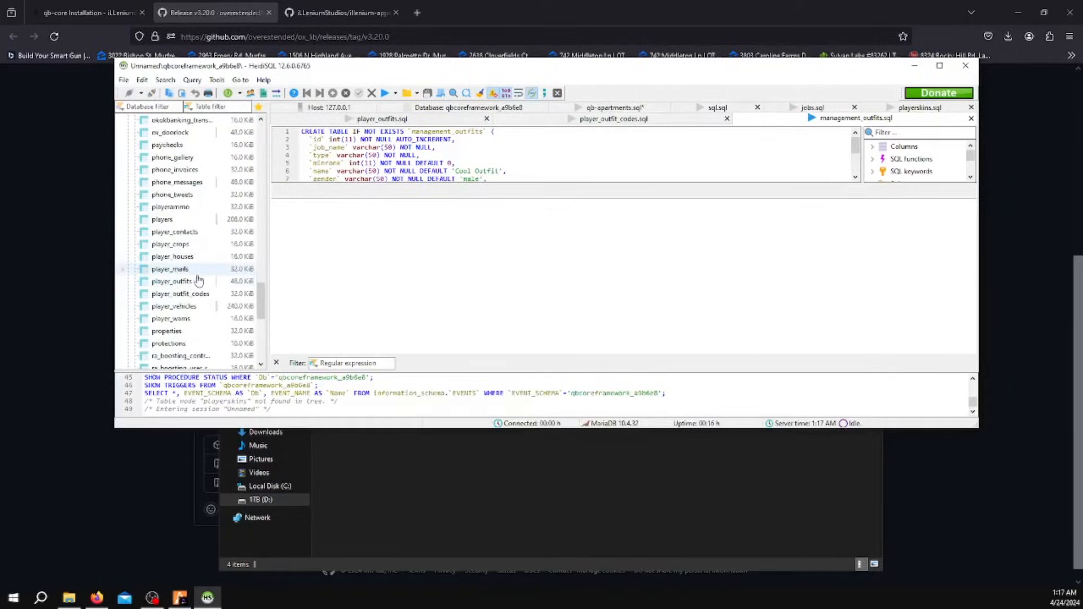
# Drop the player_outfits, player_outfit_codes and management_outfits tables
pyautogui.click(170, 281)
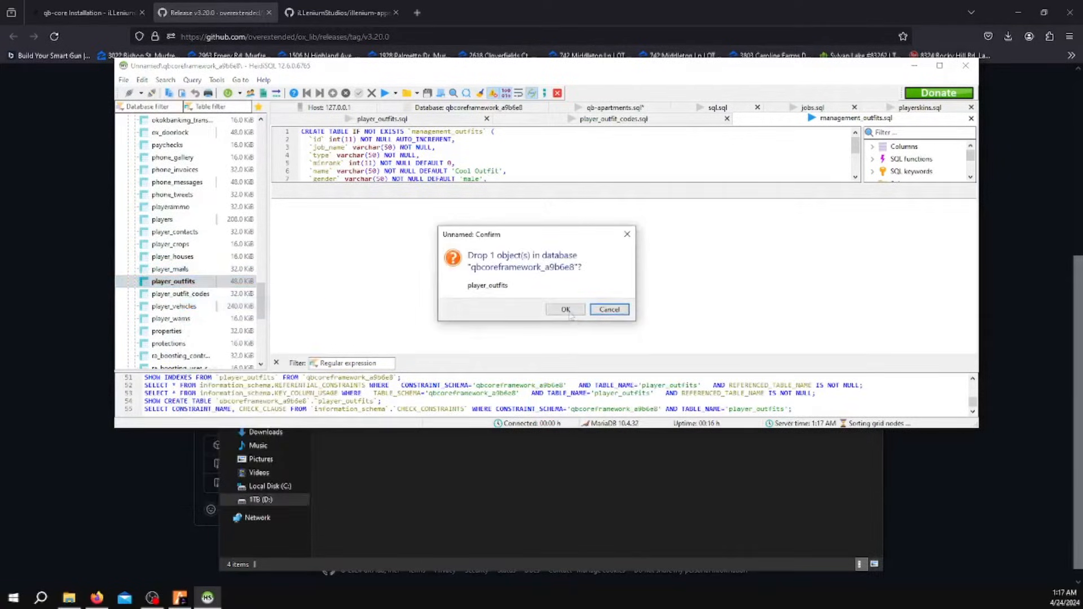
pyautogui.click(565, 309)
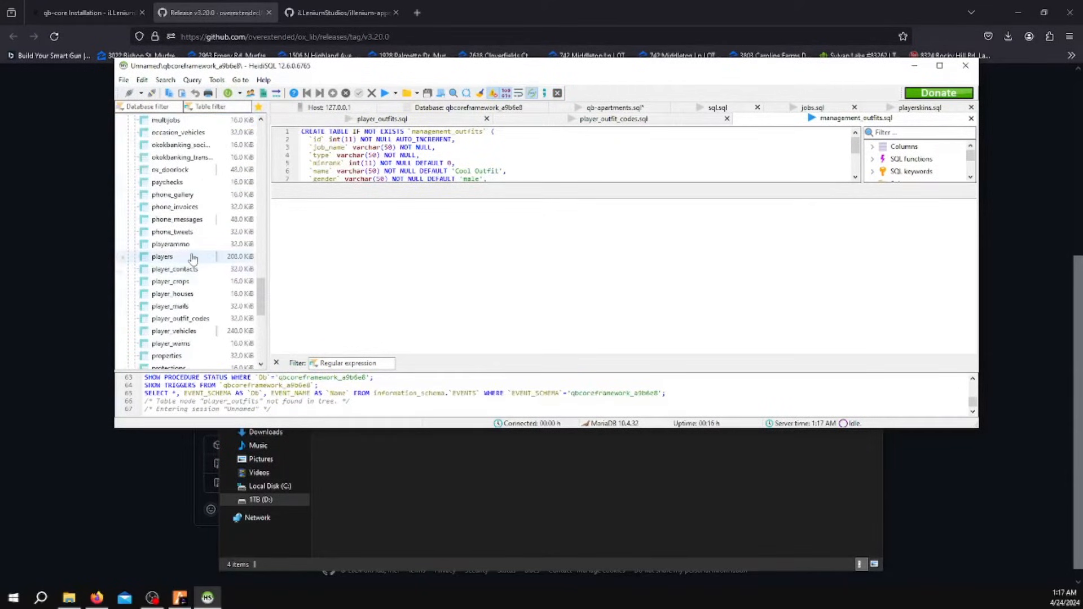
pyautogui.scroll(-3)
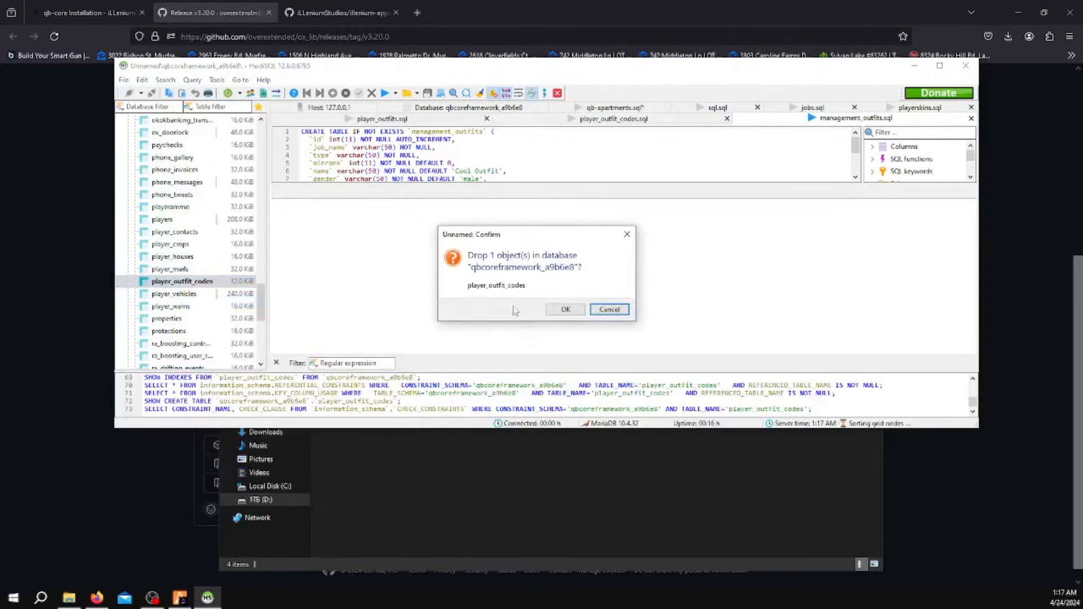
pyautogui.click(566, 308)
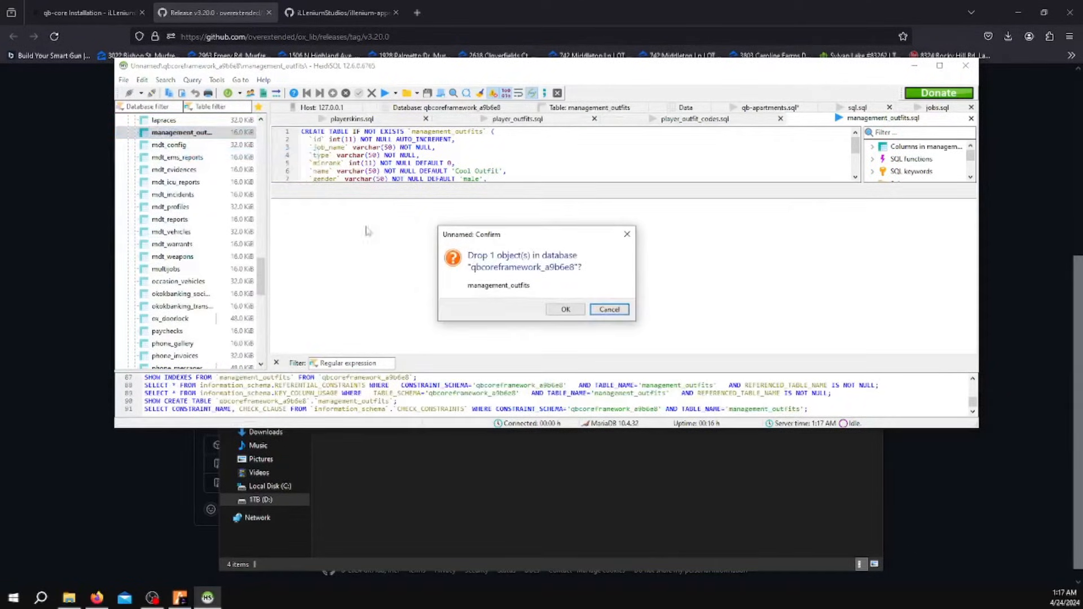
pyautogui.click(565, 309)
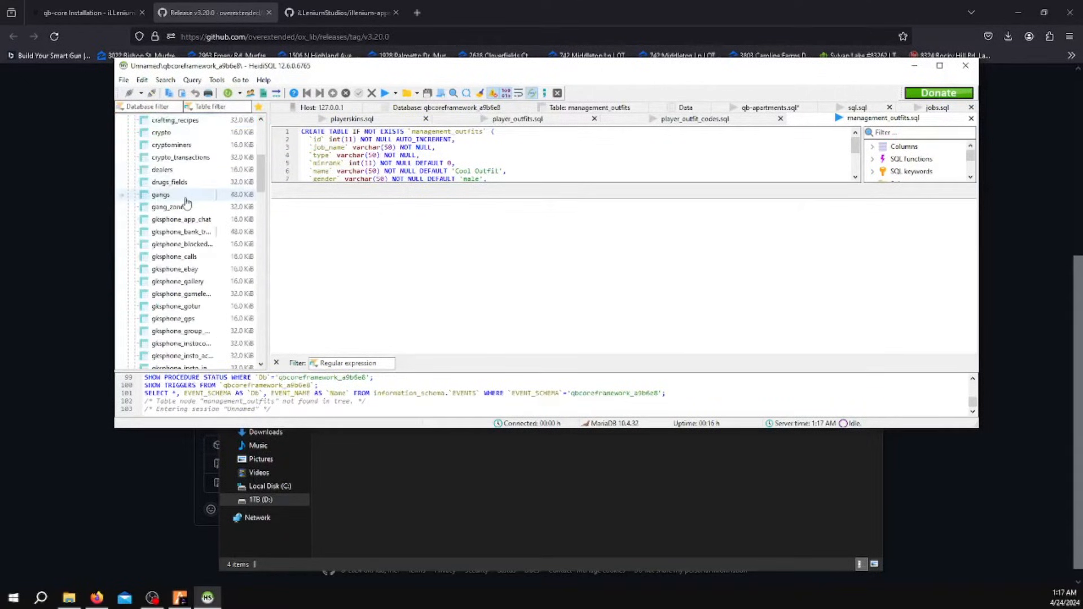
pyautogui.scroll(-3)
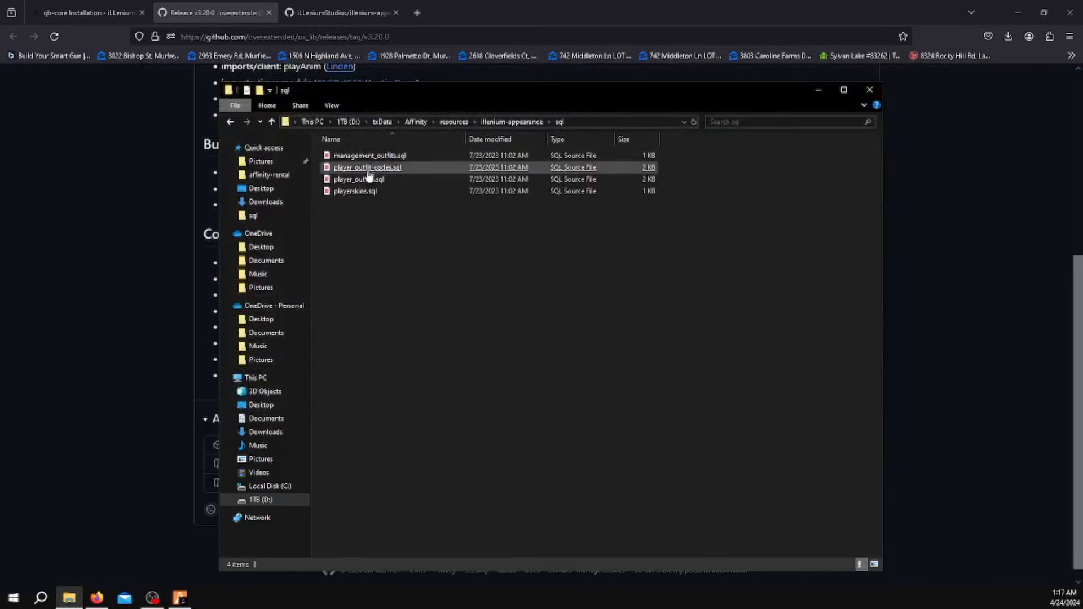
# Select playerskins.sql in the illenium-appearance sql folder
pyautogui.click(355, 191)
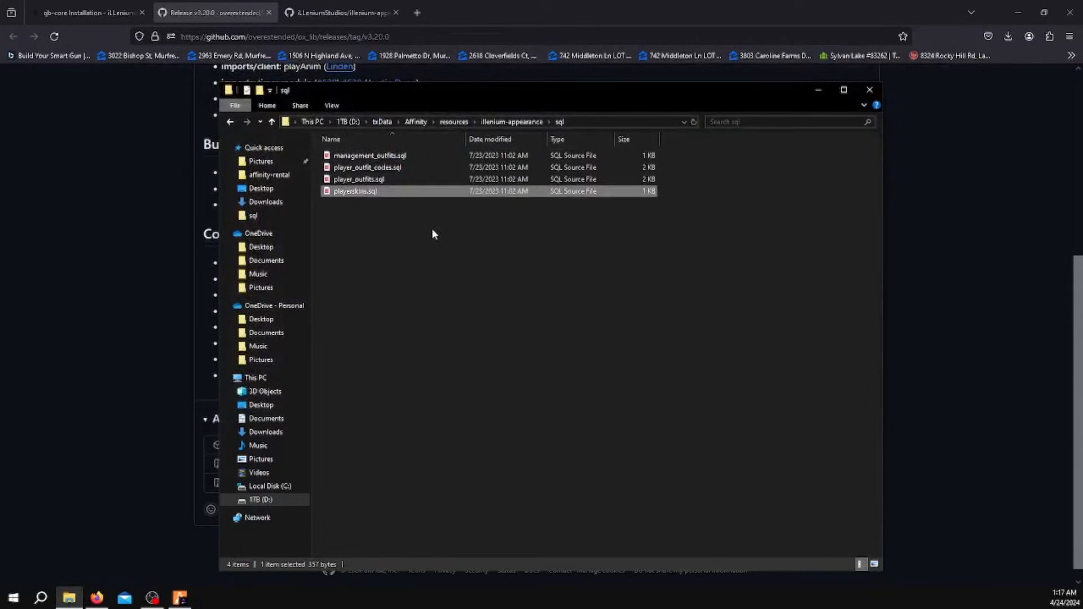
pyautogui.moveTo(603, 404)
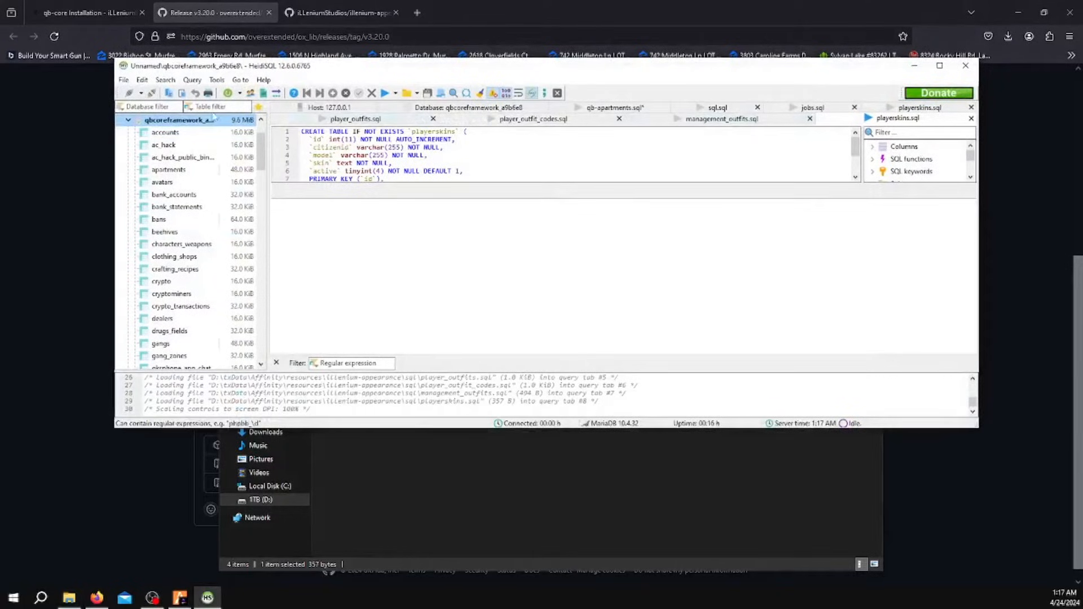
# Execute the playerskins.sql script and scroll the tree to find the new playerskins table
pyautogui.click(387, 93)
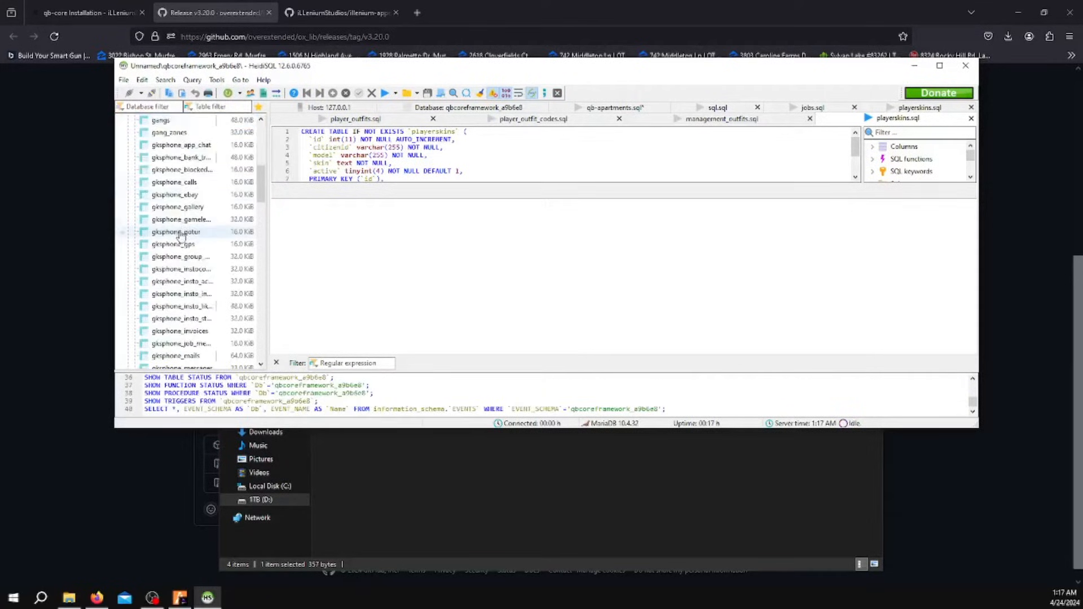
pyautogui.scroll(-3)
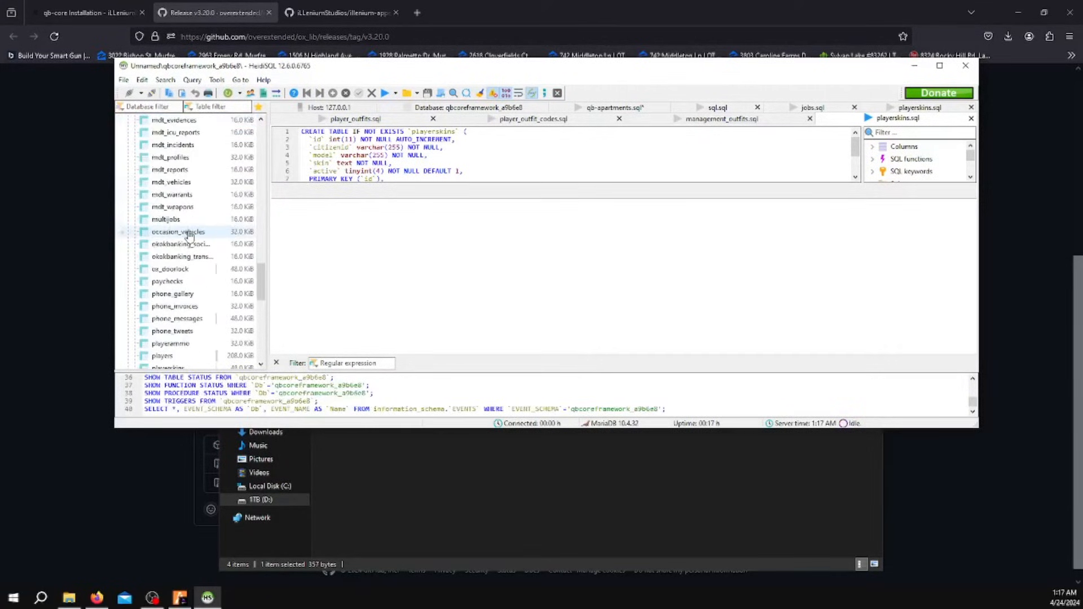
pyautogui.scroll(-3)
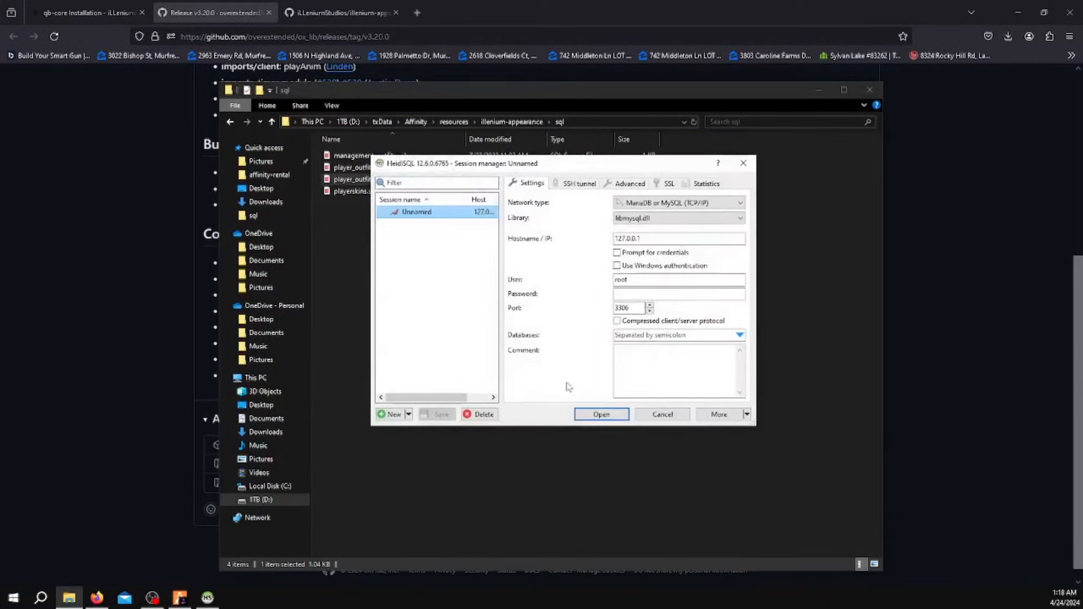
# Reconnect to the local database server and scroll through the table tree
pyautogui.click(600, 414)
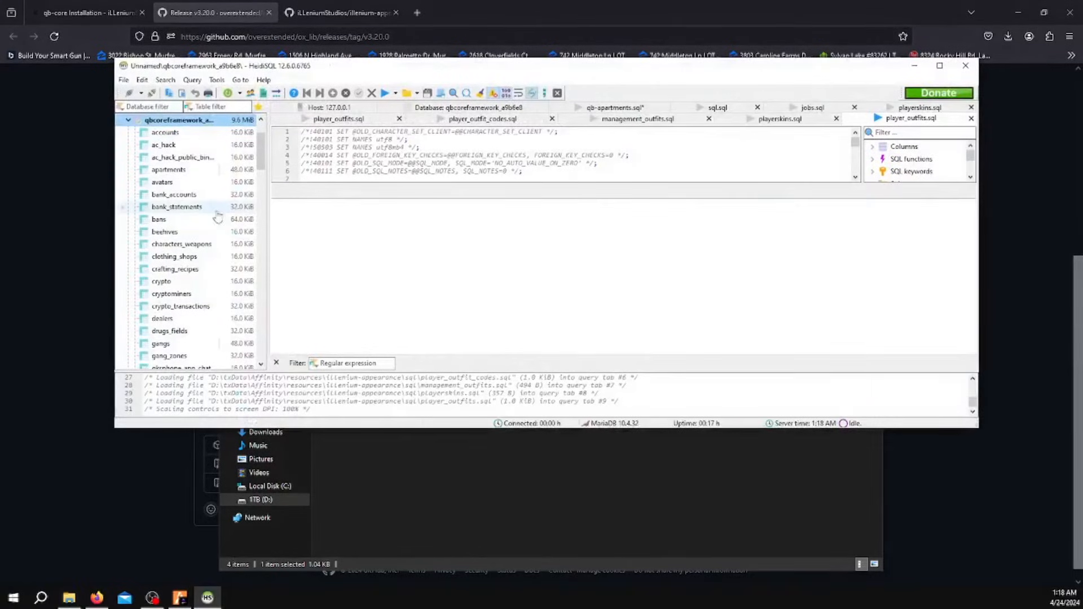
pyautogui.scroll(-3)
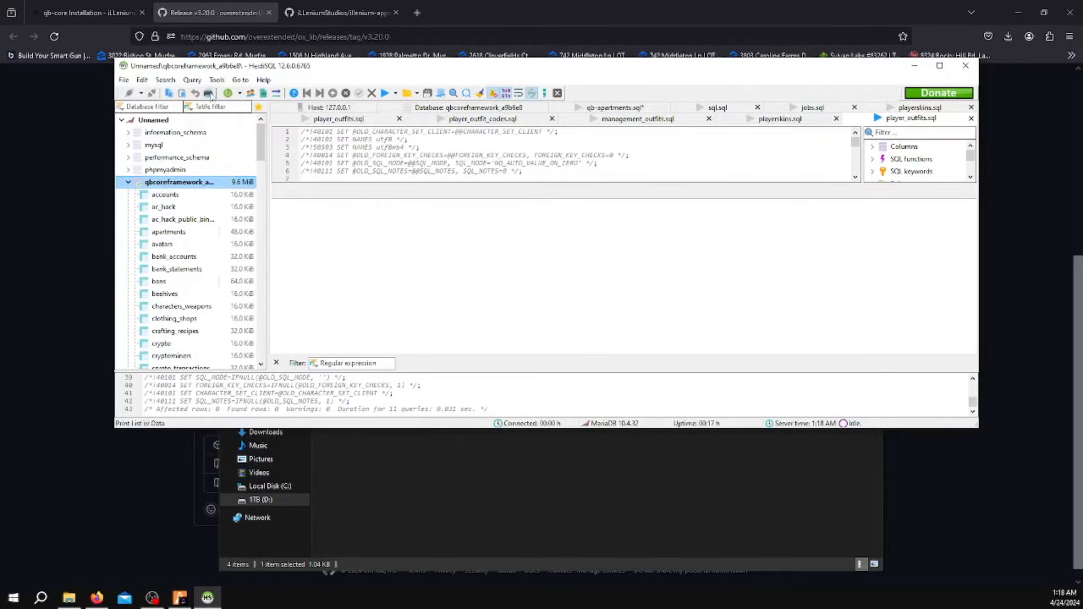
pyautogui.scroll(-3)
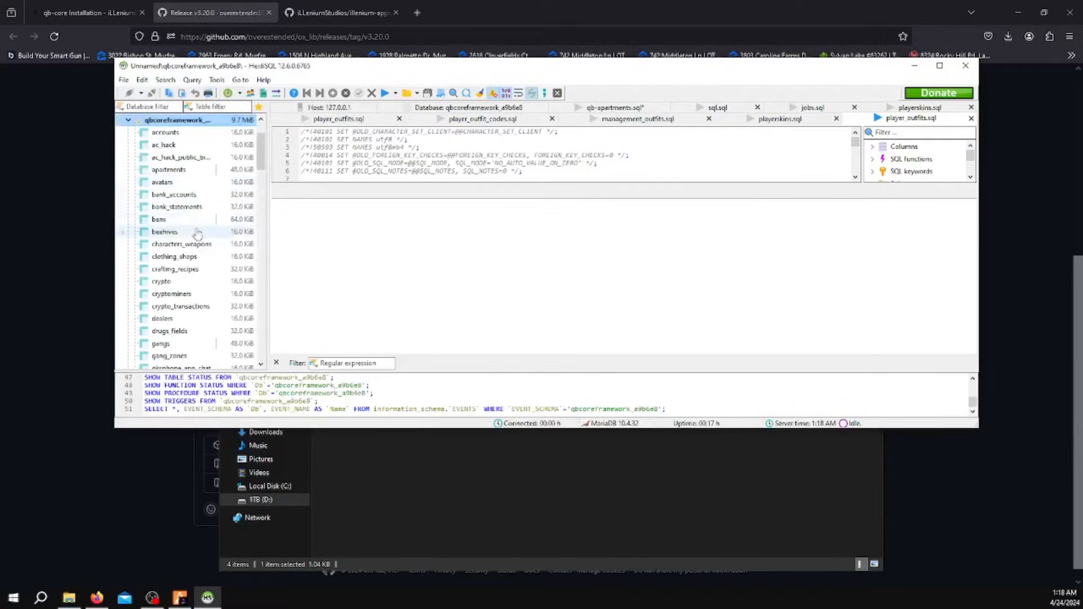
pyautogui.scroll(-3)
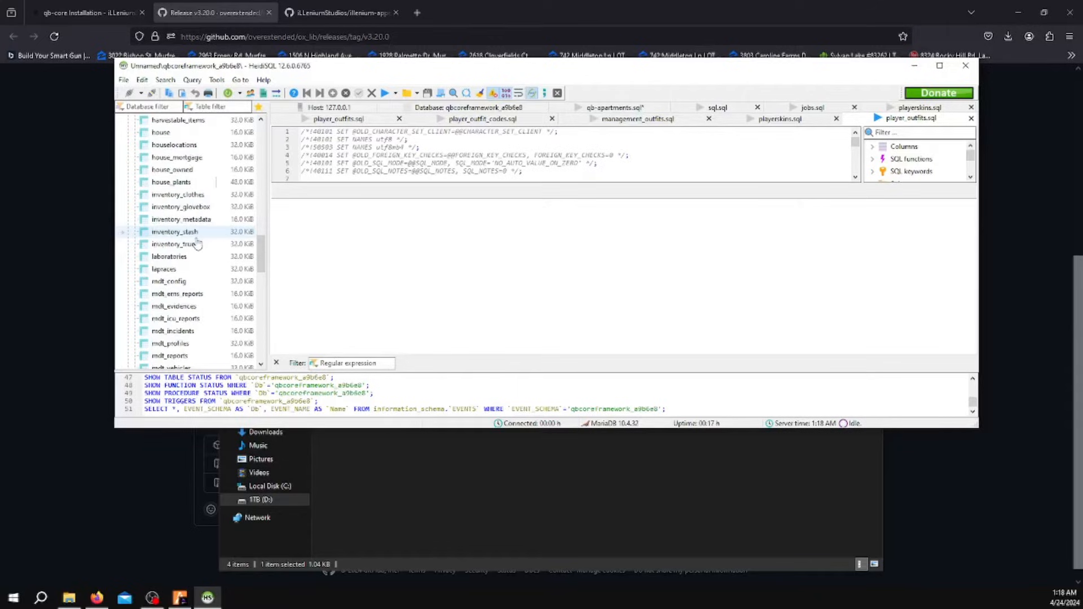
pyautogui.scroll(-3)
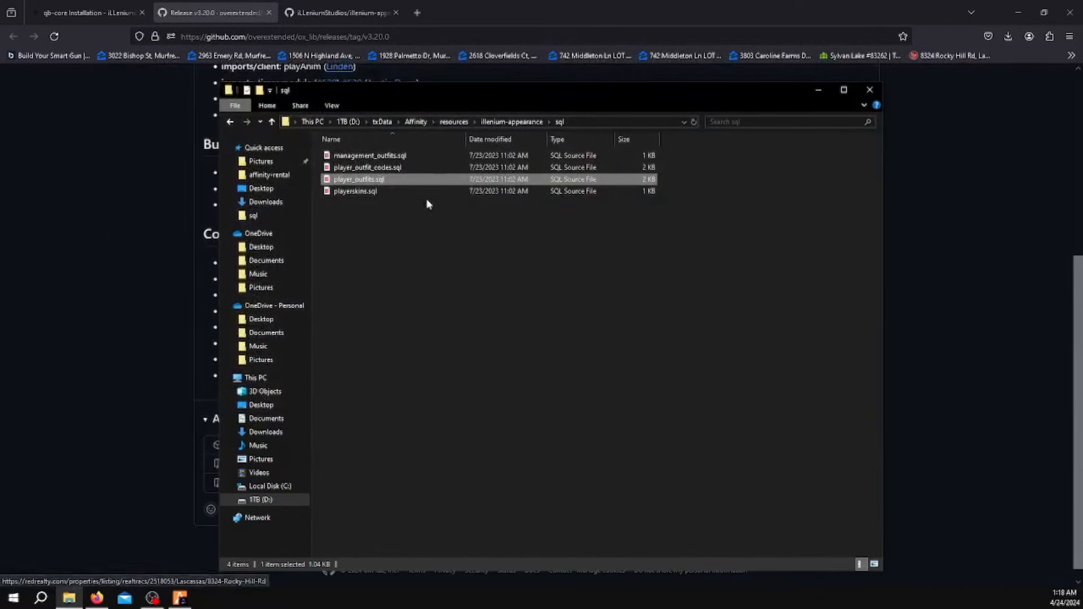
# Load player_outfit_codes.sql and management_outfits.sql into HeidiSQL as query tabs
pyautogui.click(354, 191)
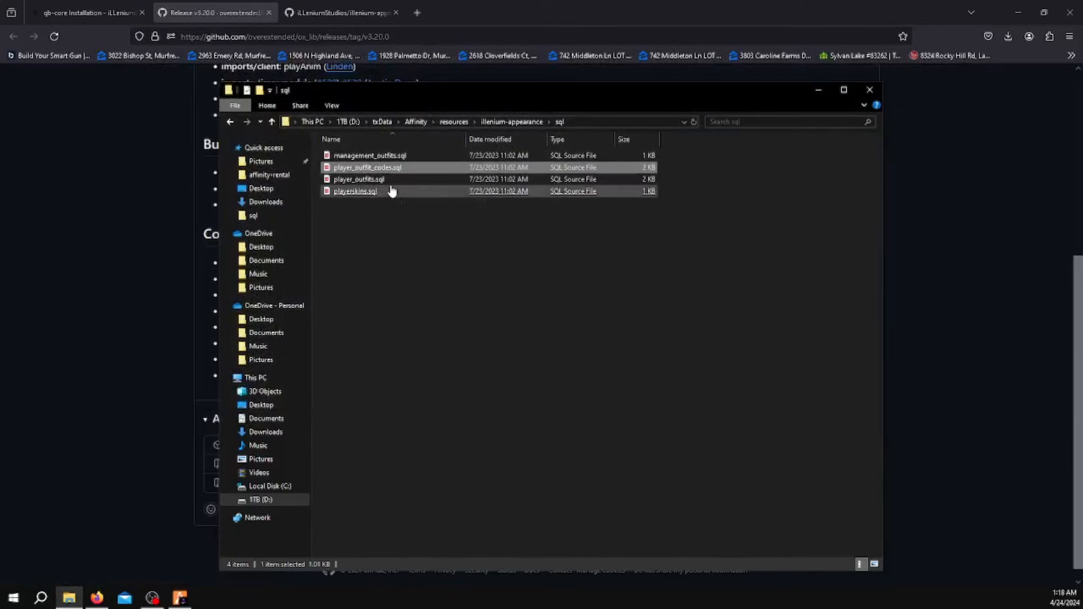
pyautogui.click(367, 167)
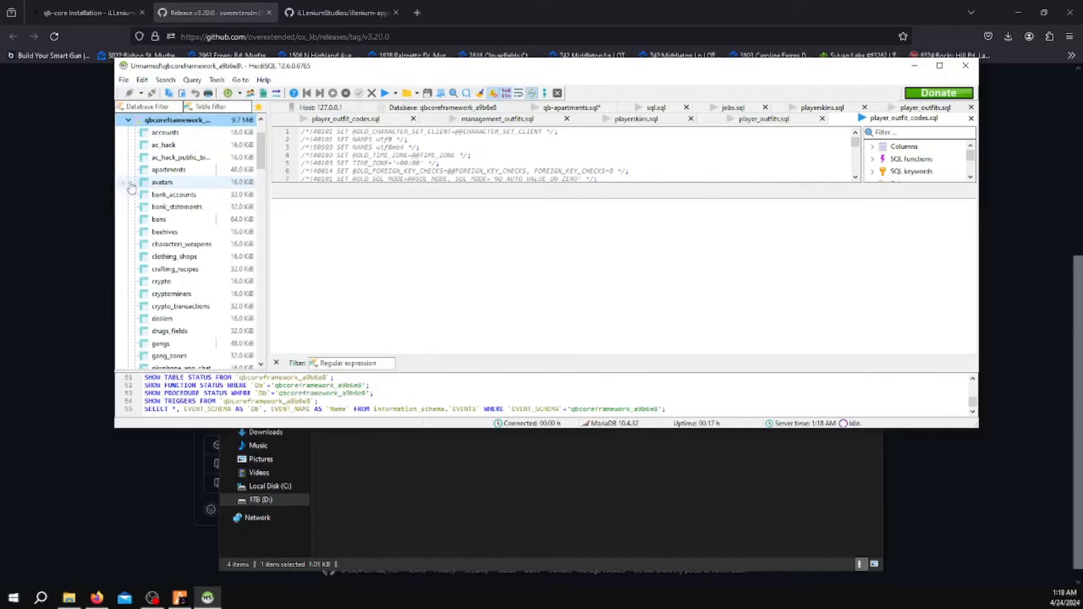
pyautogui.scroll(-3)
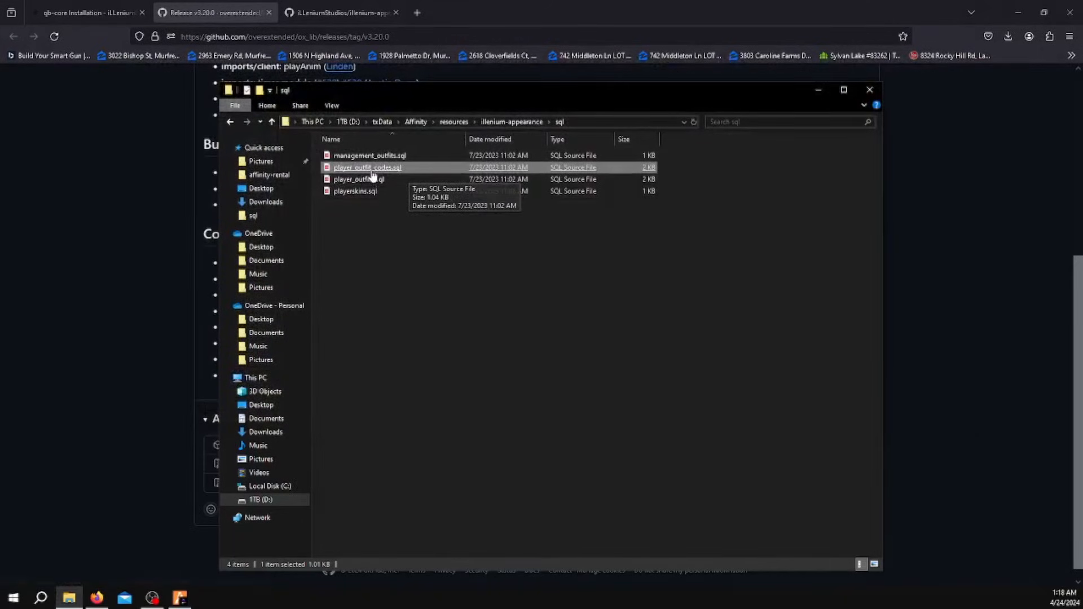
pyautogui.click(369, 156)
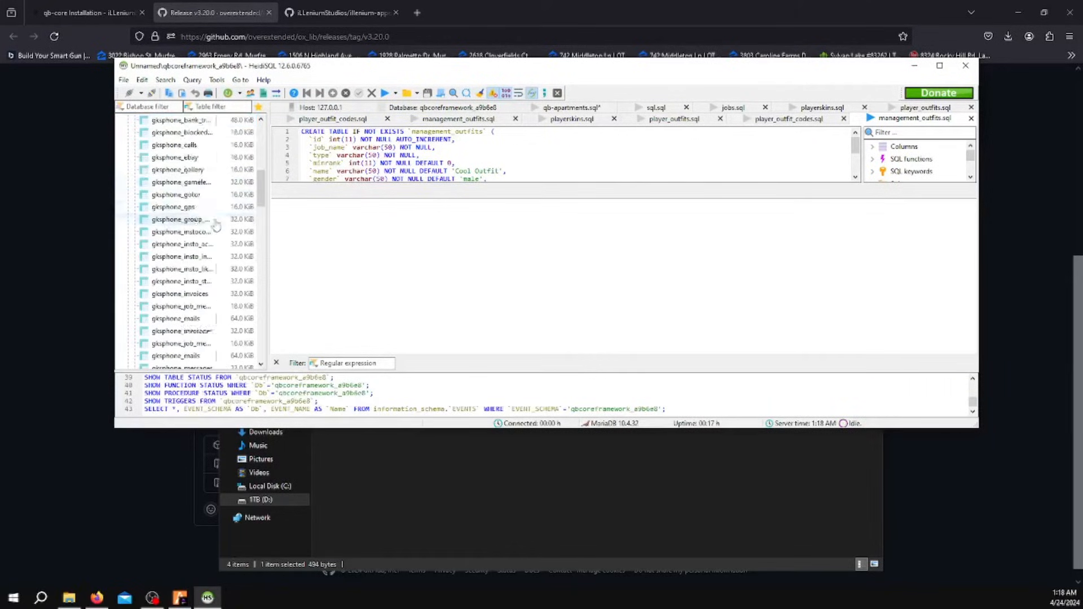
pyautogui.scroll(-3)
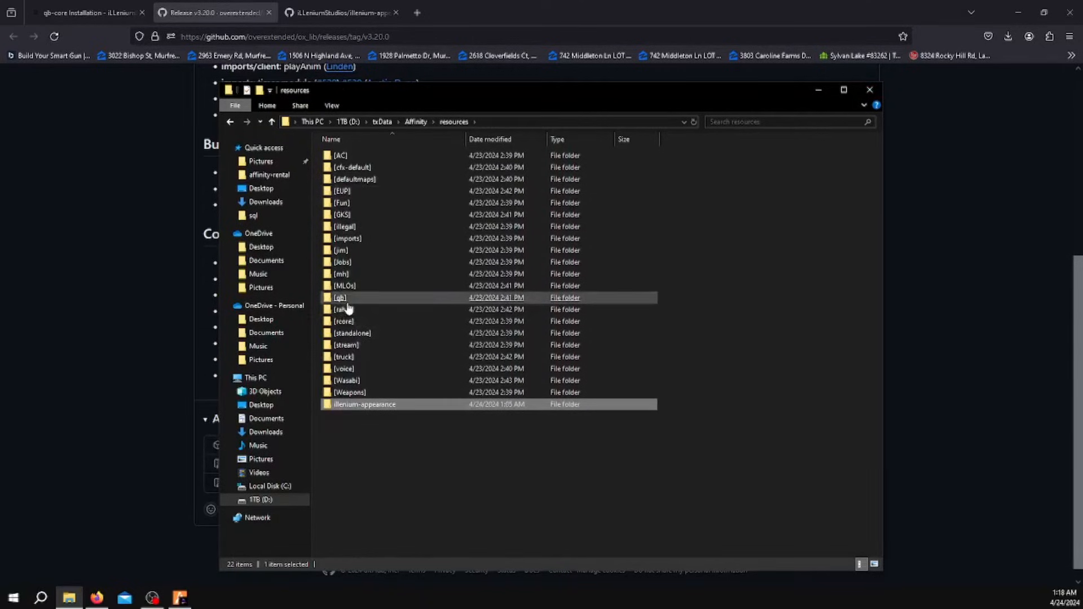
# Go into [qb] > qb-apartments and select fxmanifest.lua
pyautogui.doubleClick(339, 298)
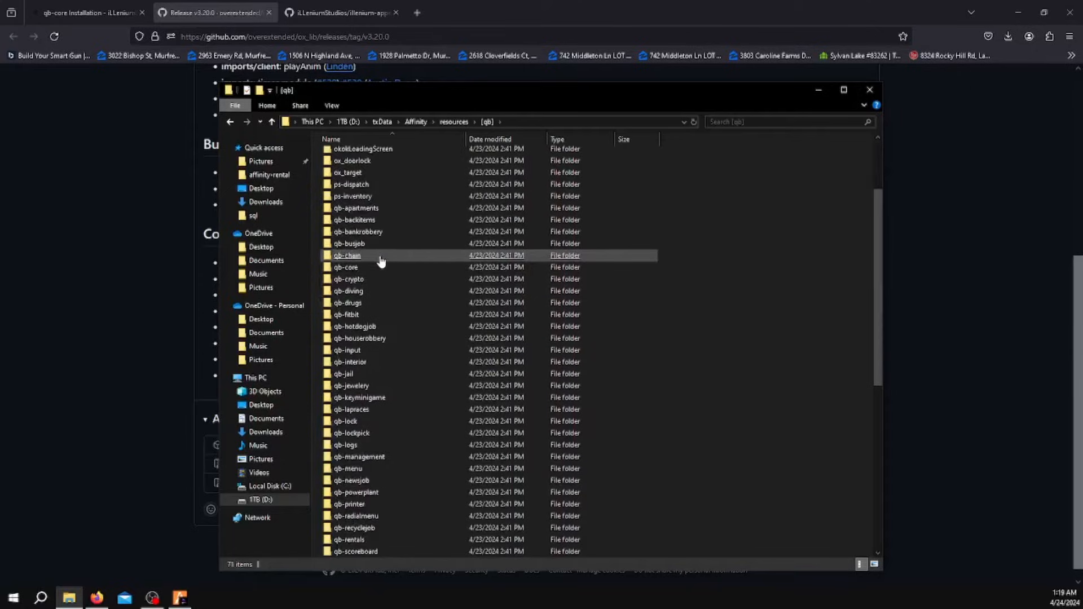
pyautogui.doubleClick(356, 208)
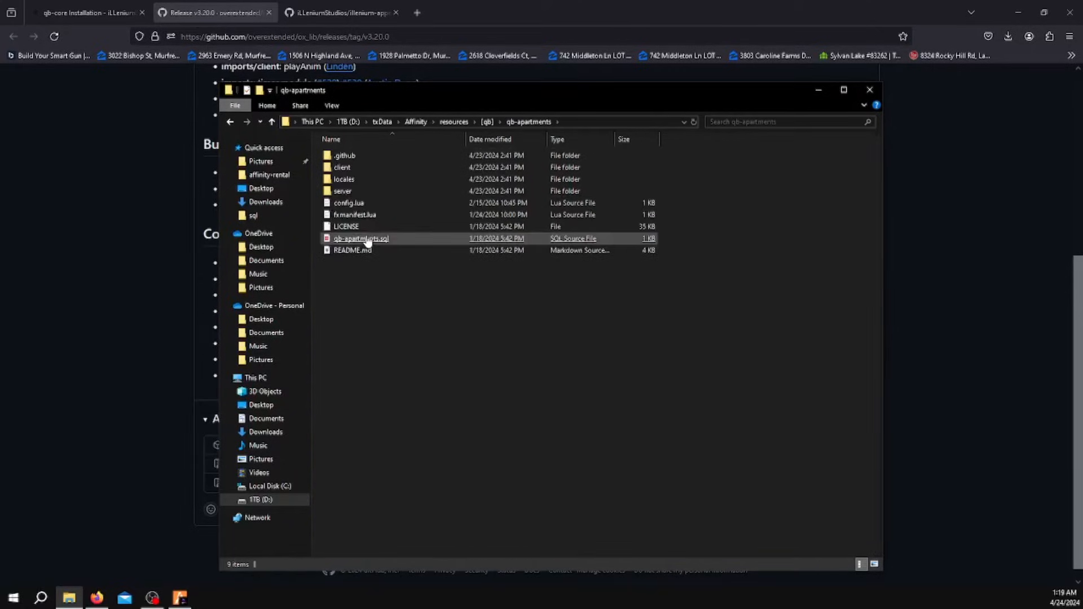
pyautogui.click(355, 215)
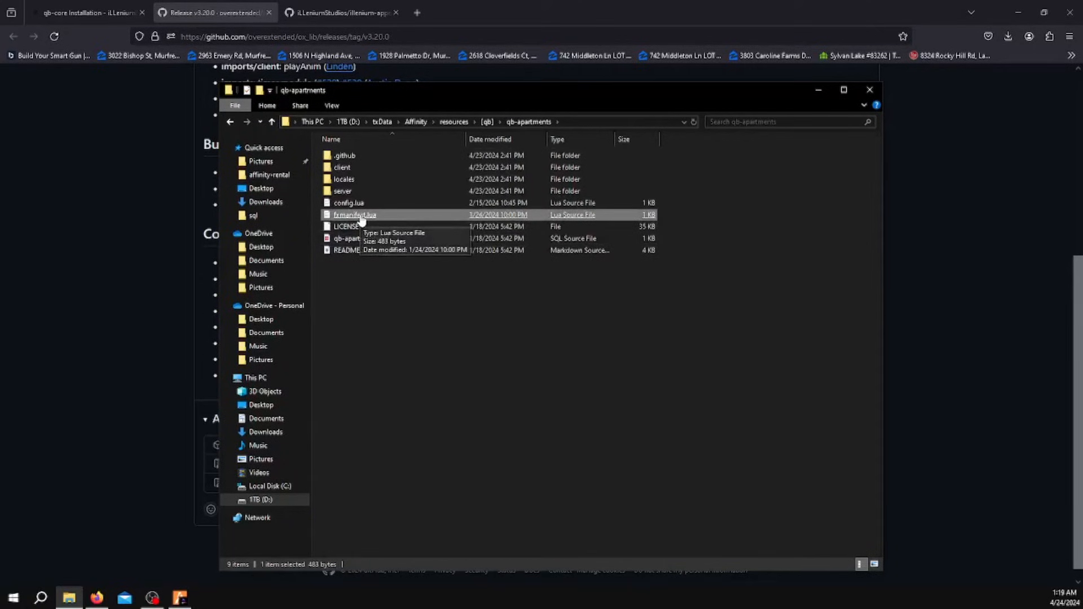
# Open qb-apartments' fxmanifest.lua in VS Code and select the qb-clothing dependency line
pyautogui.doubleClick(355, 215)
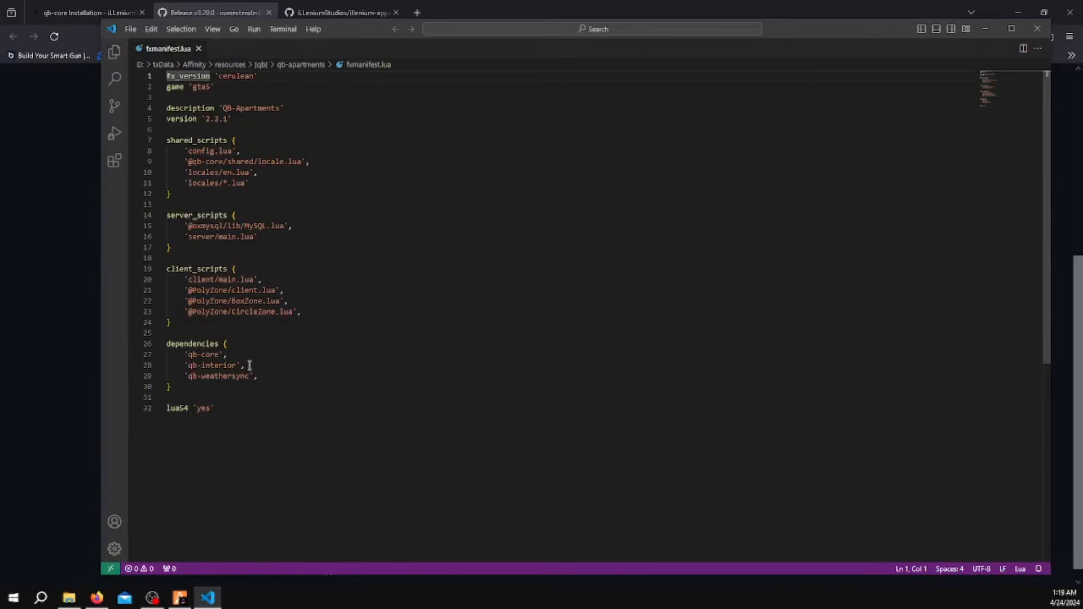
pyautogui.tripleClick(212, 365)
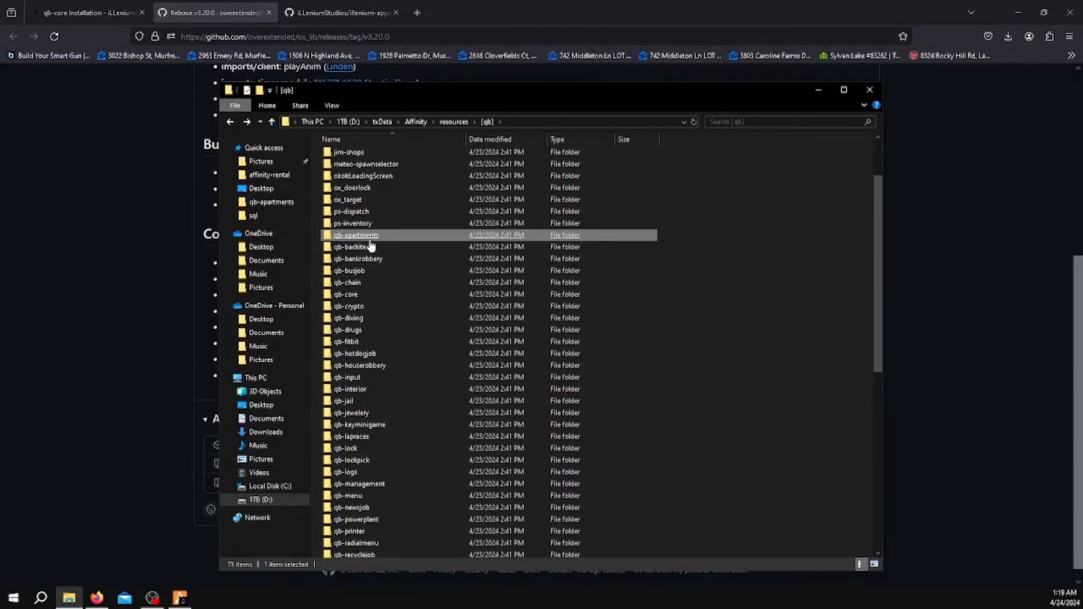
# Scroll through the [qb] folder and close its Explorer window
pyautogui.scroll(-3)
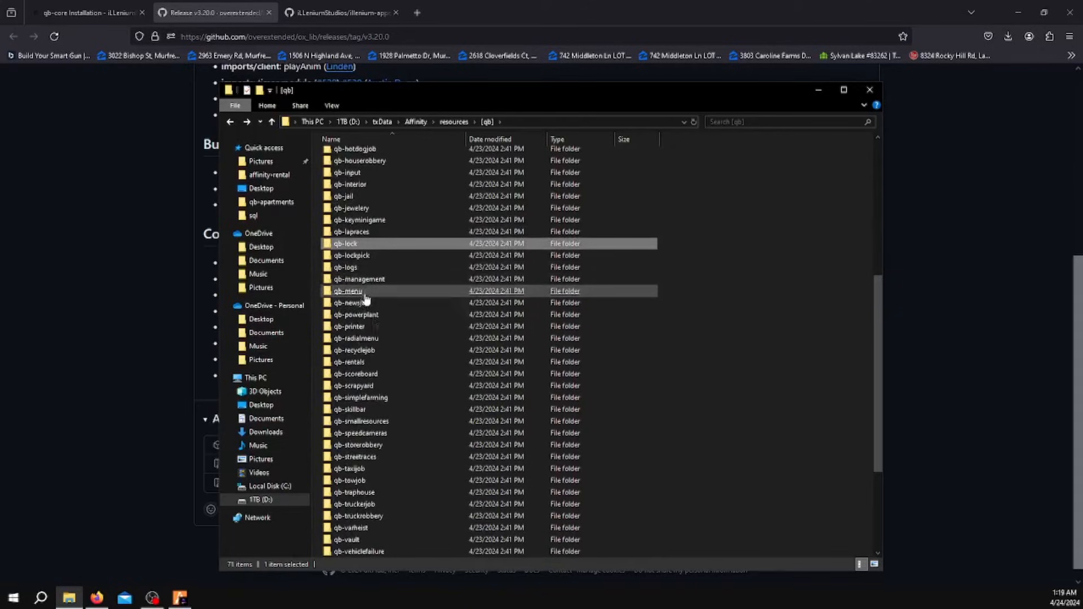
pyautogui.scroll(-3)
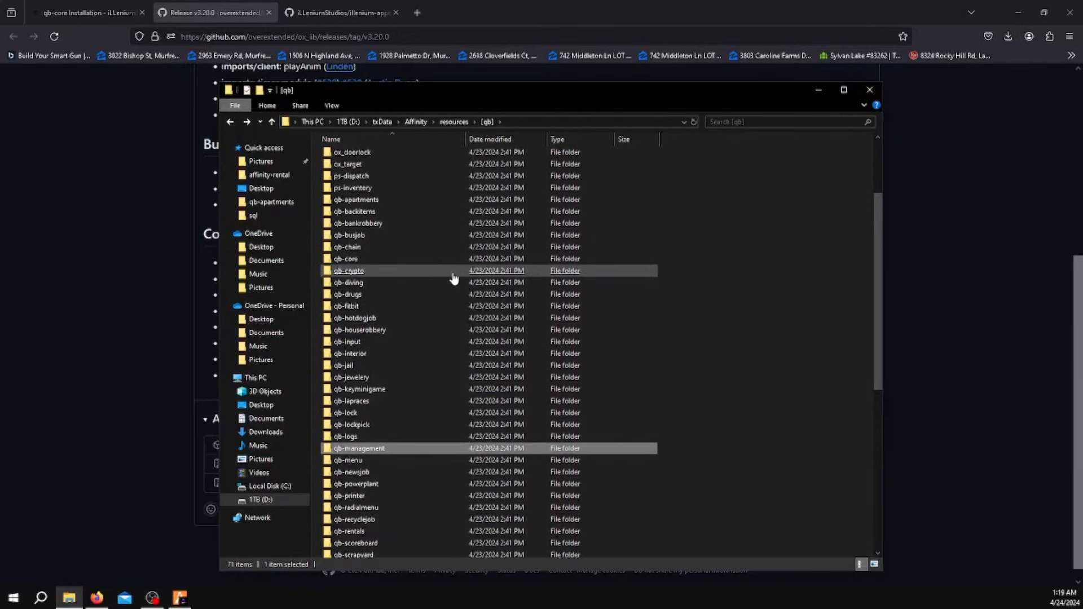
pyautogui.scroll(-3)
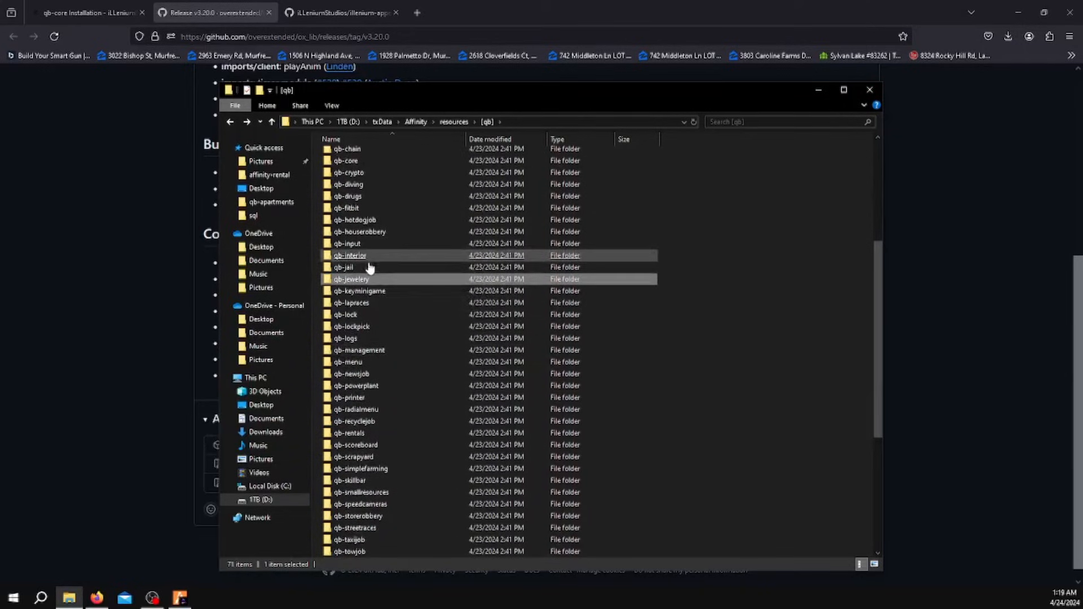
pyautogui.scroll(-3)
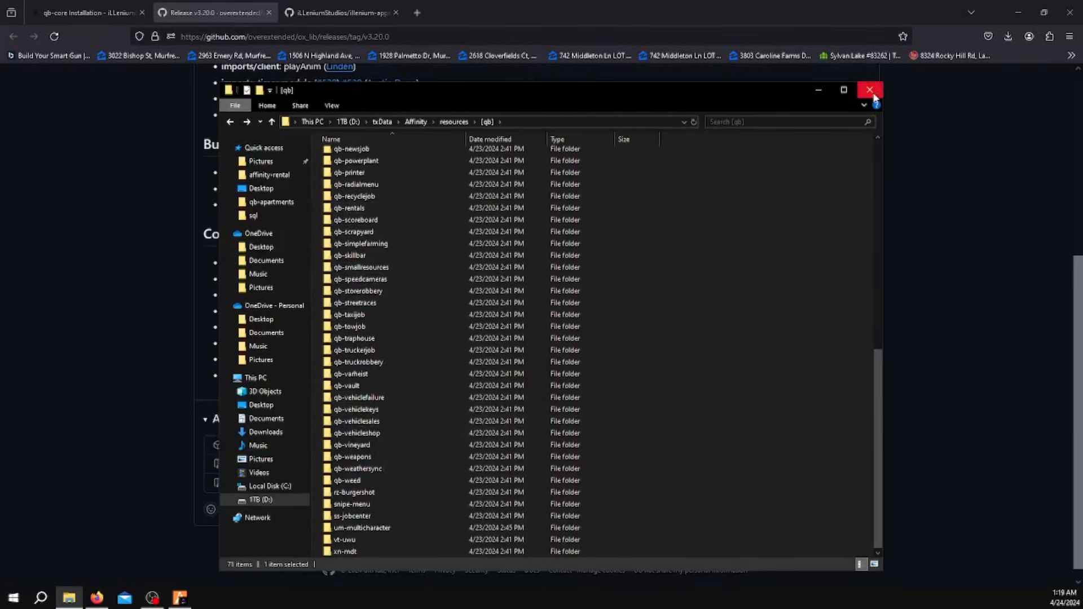
pyautogui.click(870, 90)
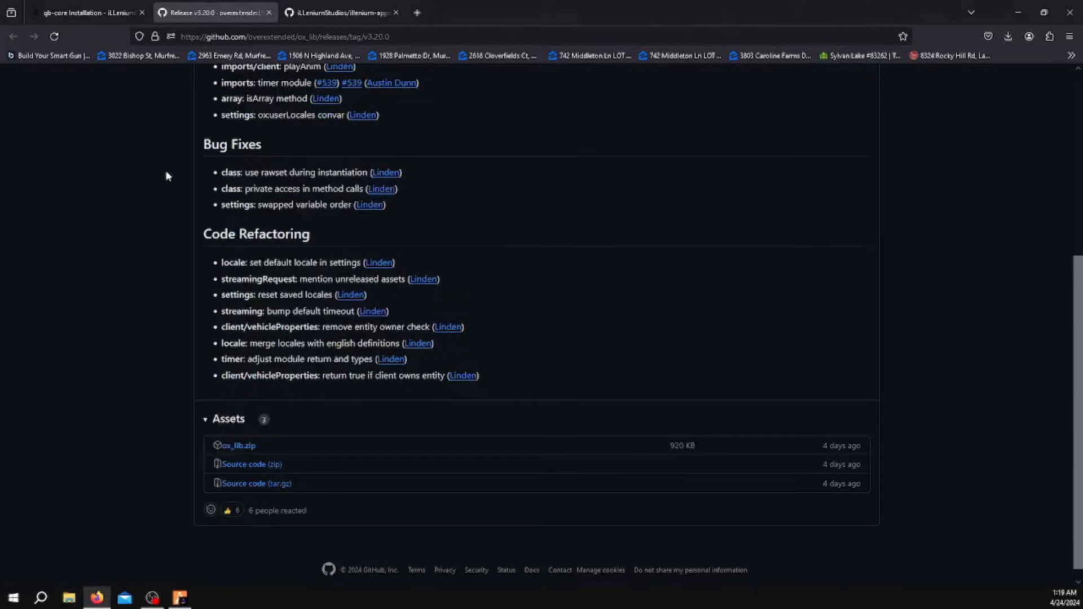
pyautogui.moveTo(328, 446)
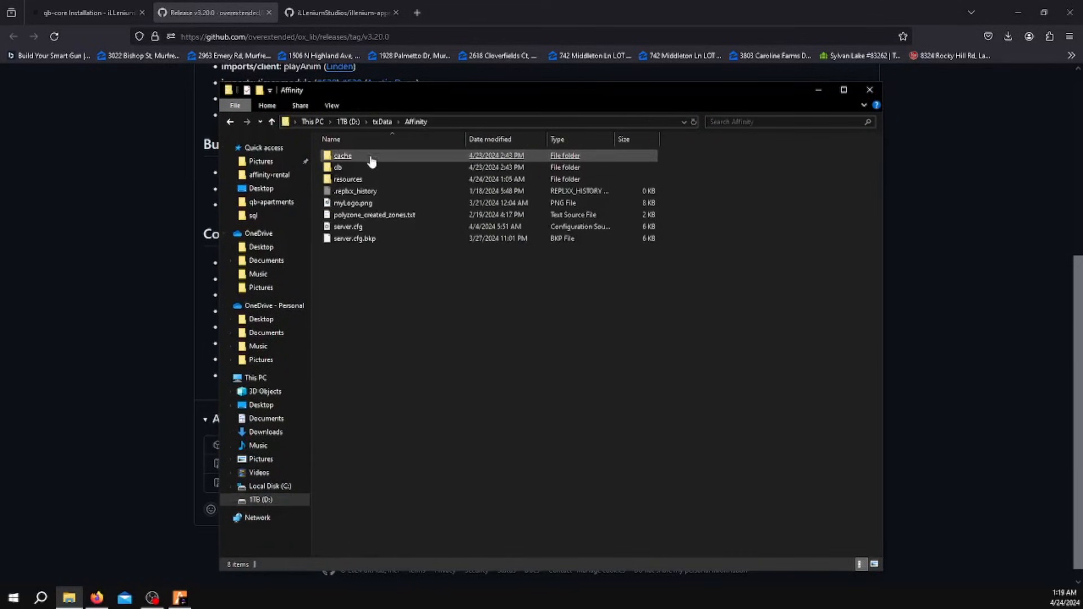
# Open the Affinity server's server.cfg in Visual Studio Code
pyautogui.click(348, 226)
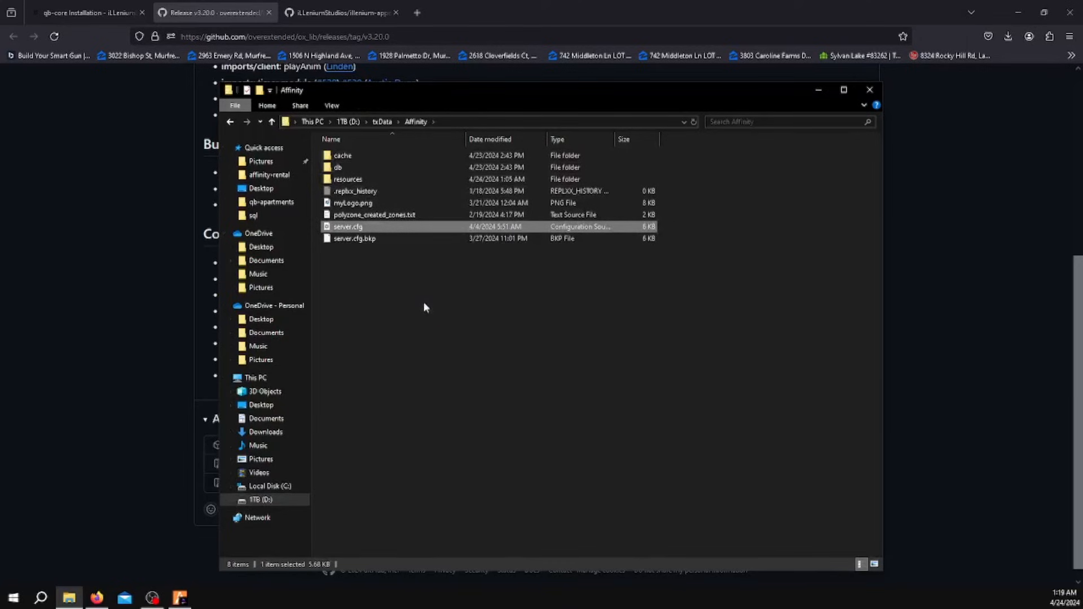
pyautogui.click(87, 12)
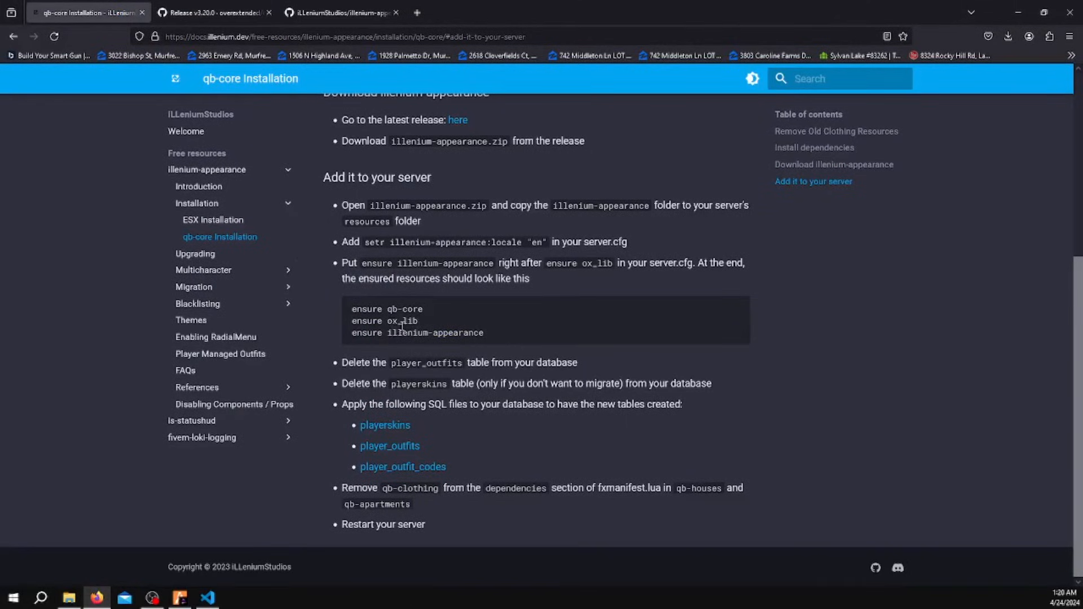
pyautogui.moveTo(227, 136)
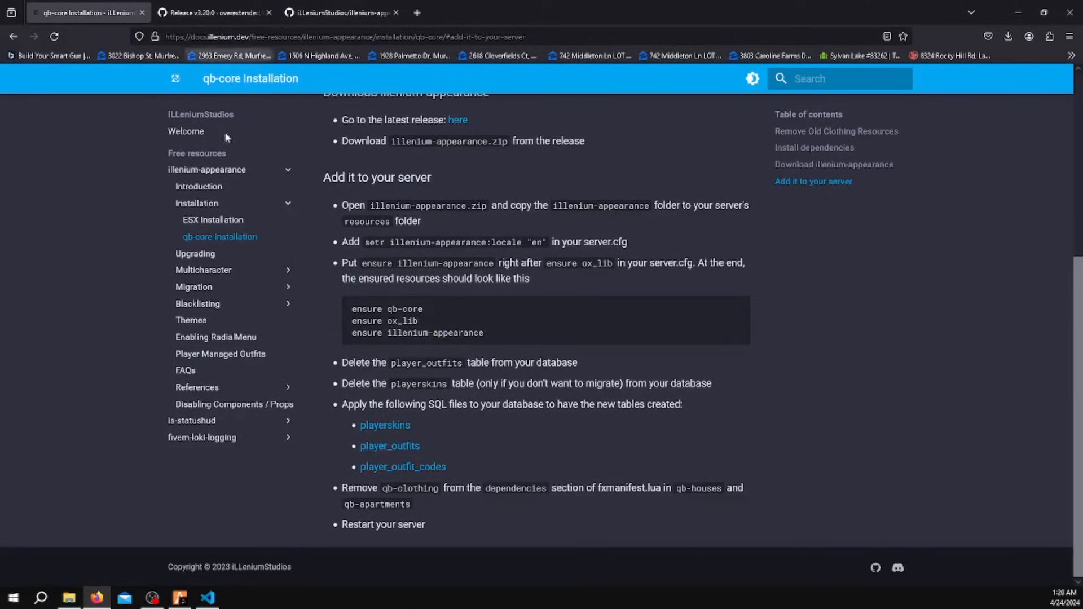
pyautogui.click(206, 597)
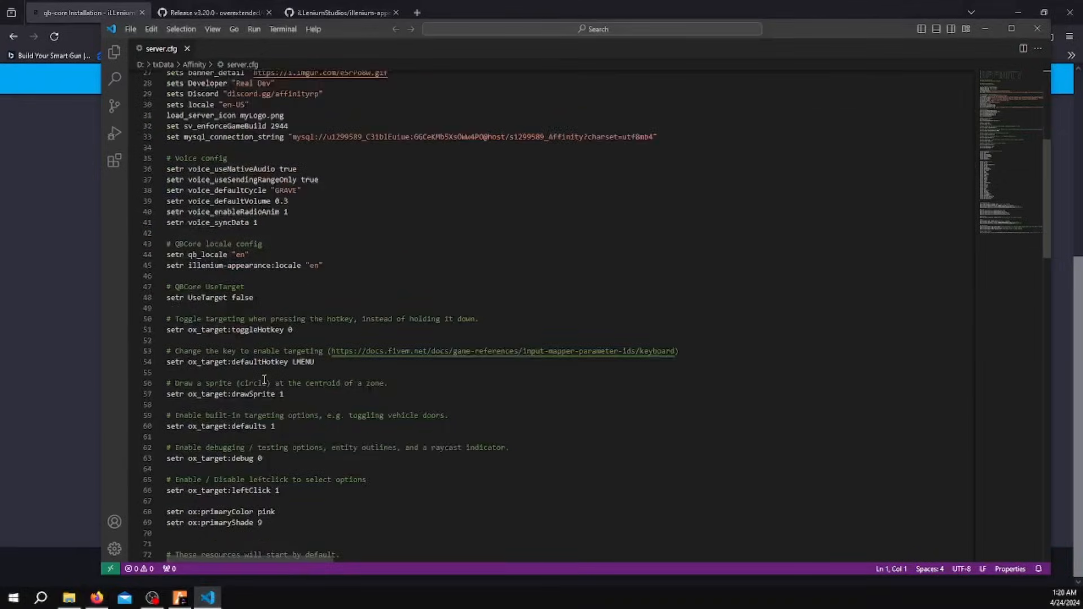
# Scroll server.cfg to the QBCore locale config to add the English illenium-appearance locale
pyautogui.scroll(-3)
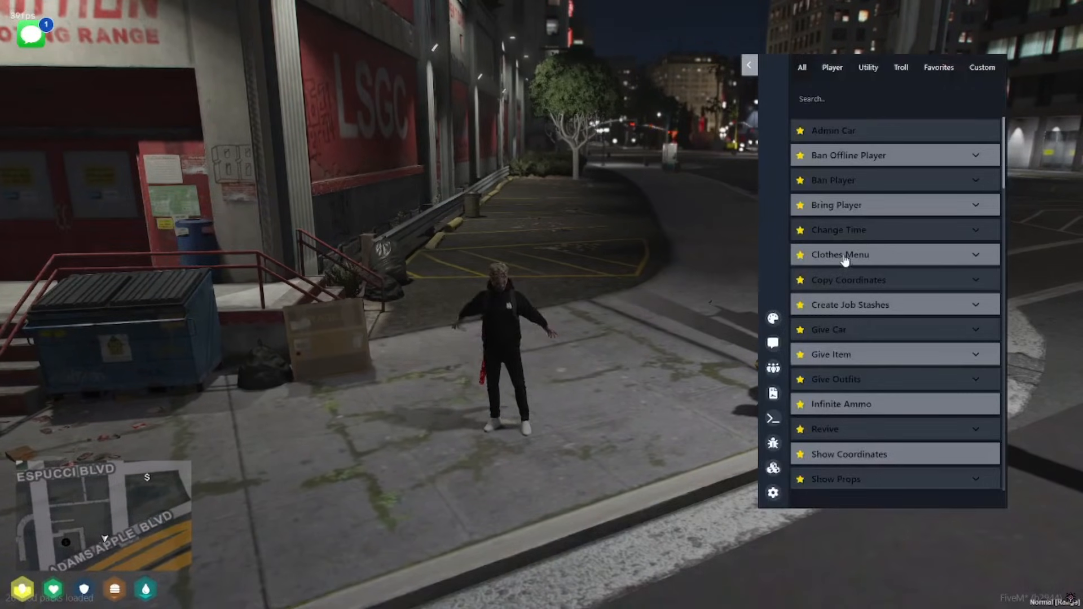
# Launch the admin Clothes Menu for the player, then exit customization choosing YES without saving
pyautogui.click(840, 255)
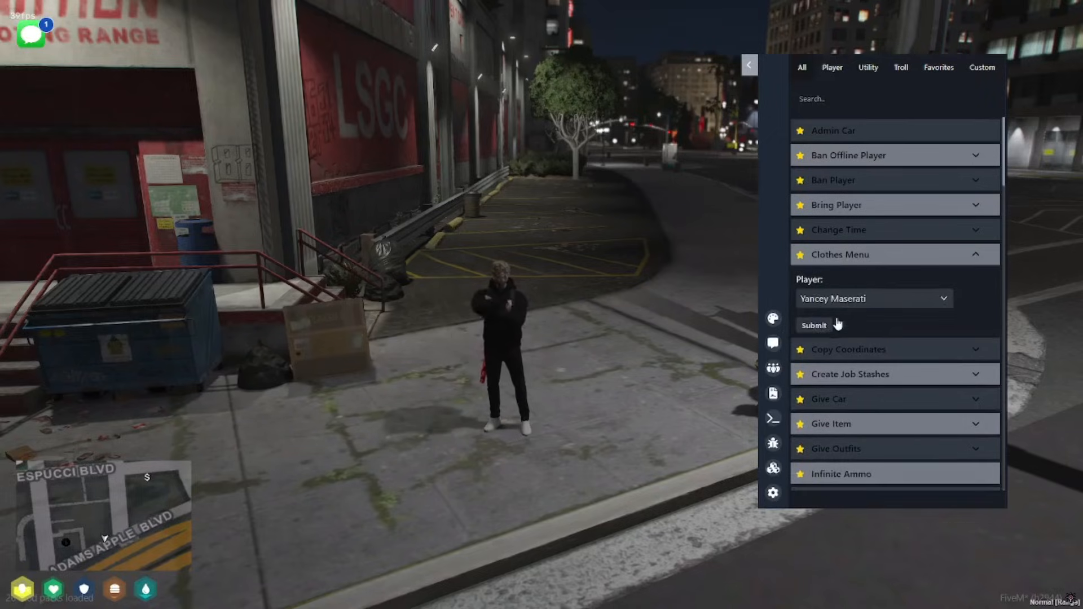
pyautogui.click(813, 325)
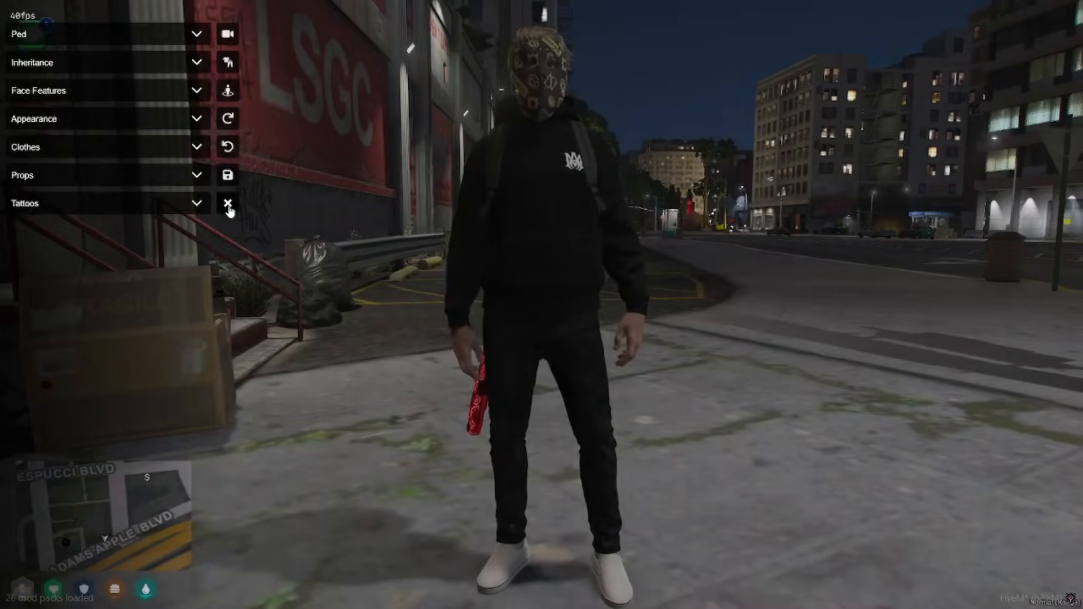
pyautogui.click(228, 203)
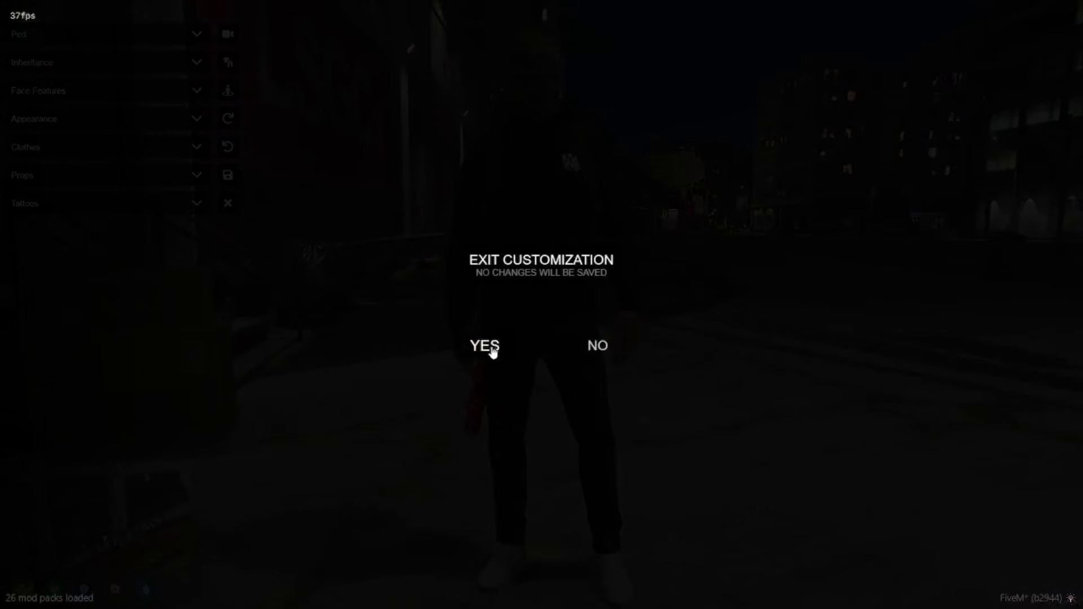
pyautogui.click(483, 345)
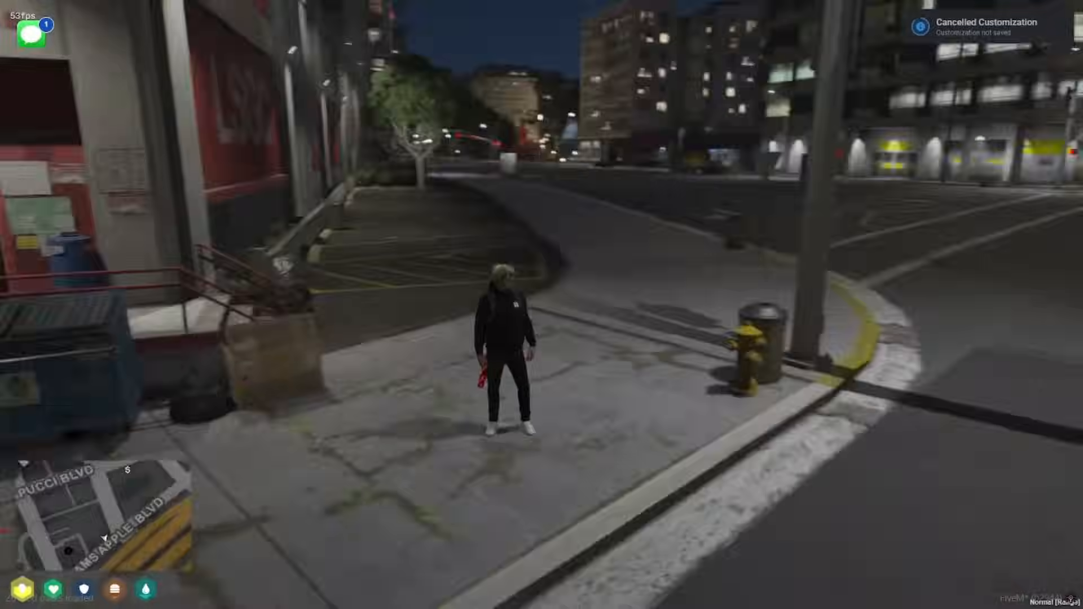